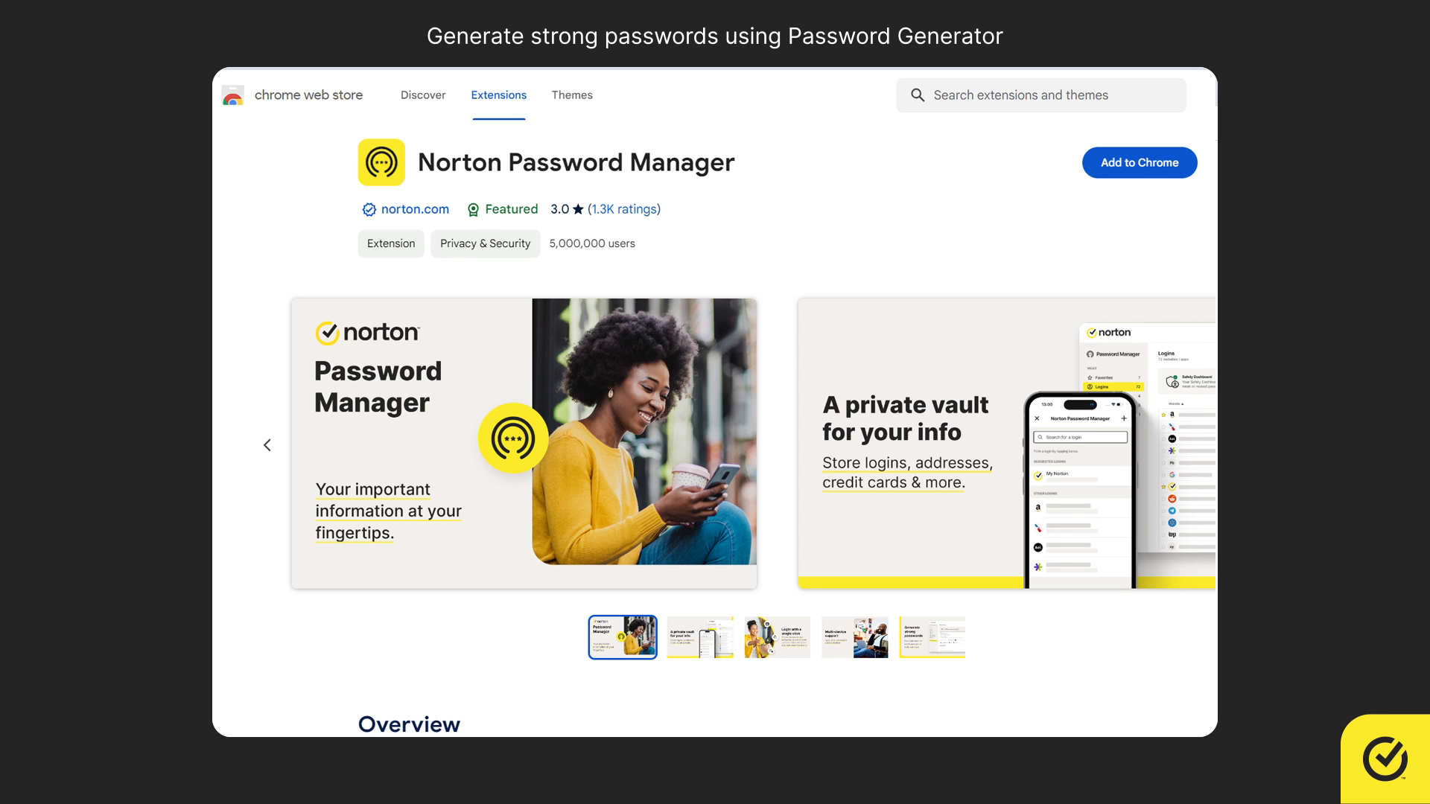
Step: Sign in to the Norton account from the Norton Password Manager extension
{"action": "left_click", "coordinate": [1111, 126]}
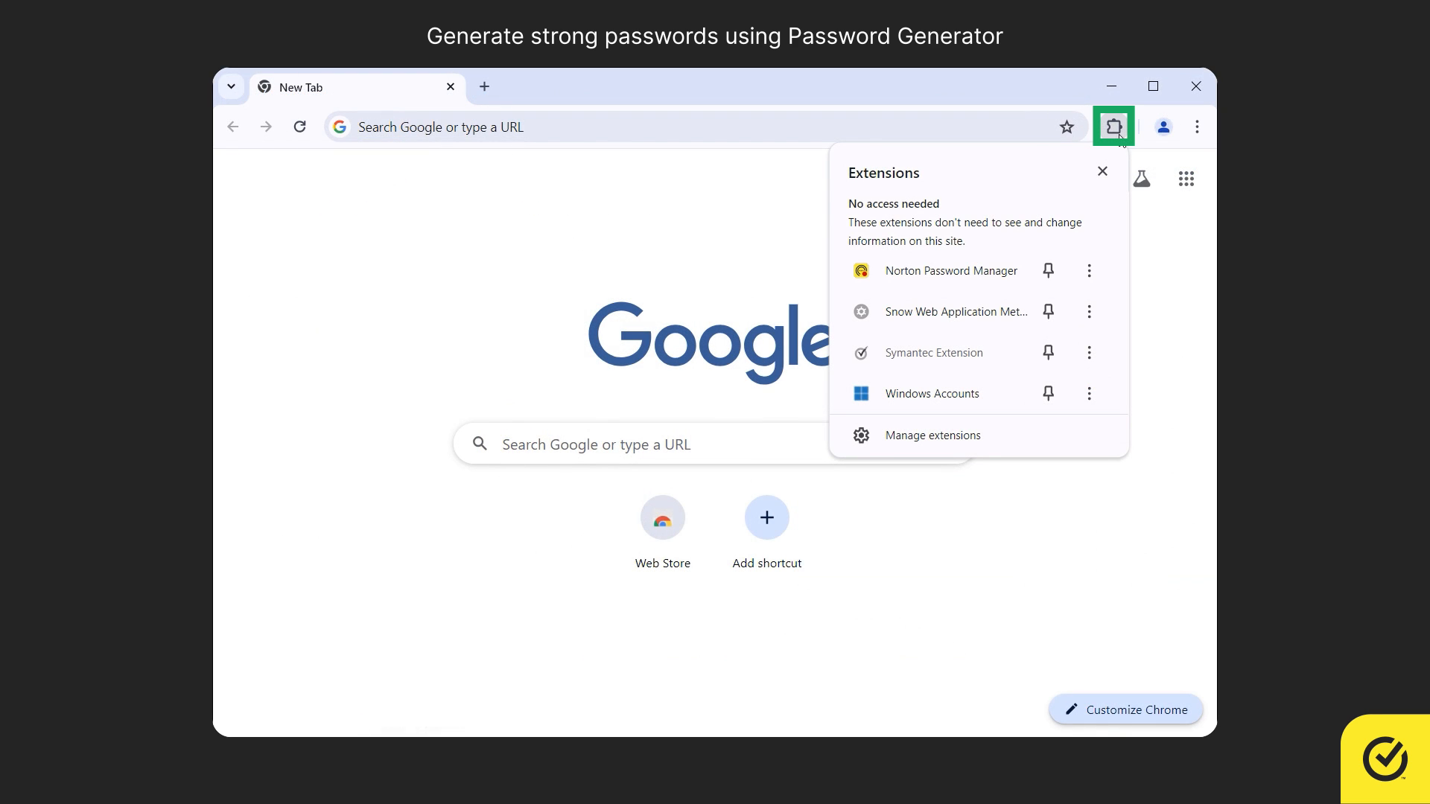
{"action": "left_click", "coordinate": [950, 270]}
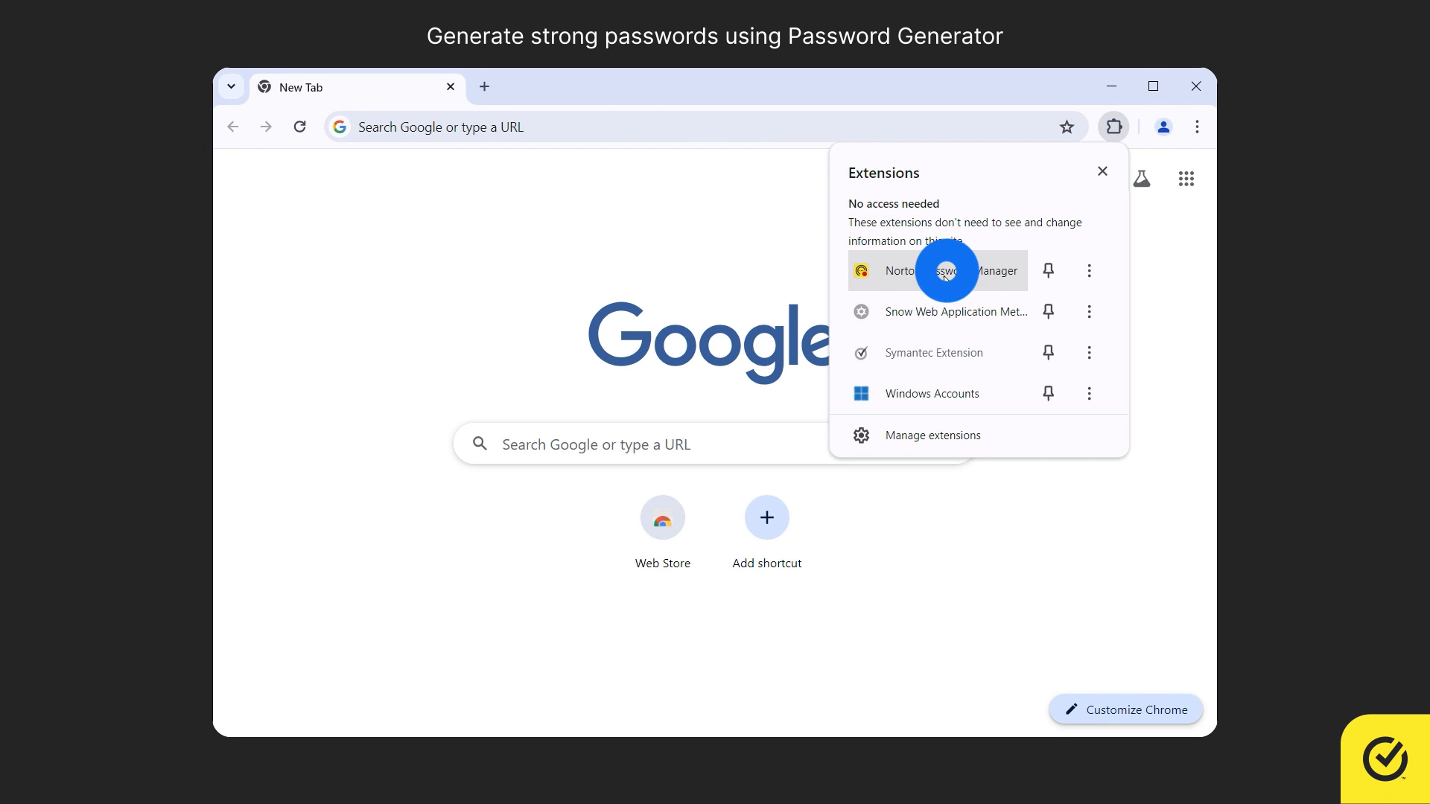
{"action": "left_click", "coordinate": [935, 270]}
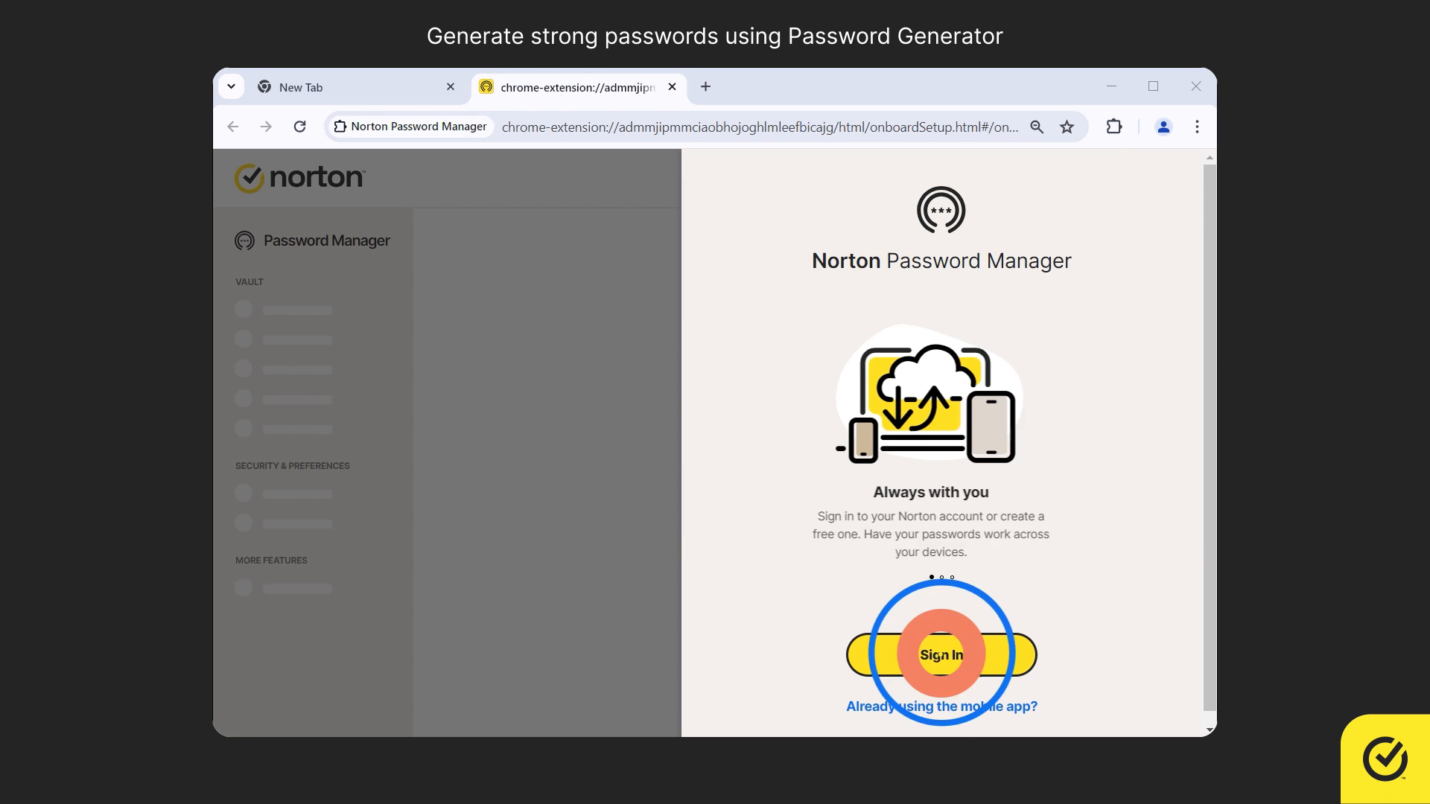
{"action": "left_click", "coordinate": [940, 655]}
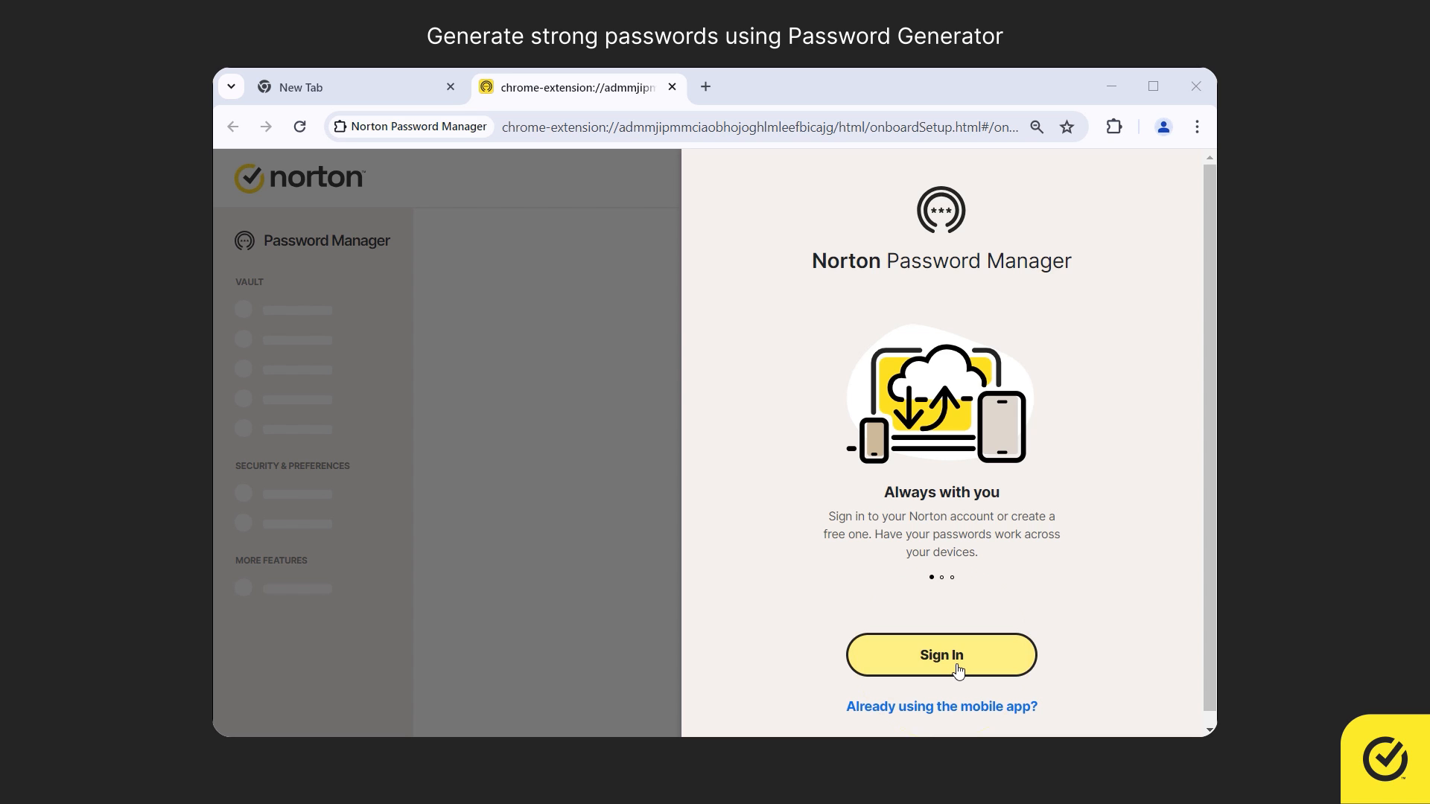
{"action": "left_click", "coordinate": [940, 656]}
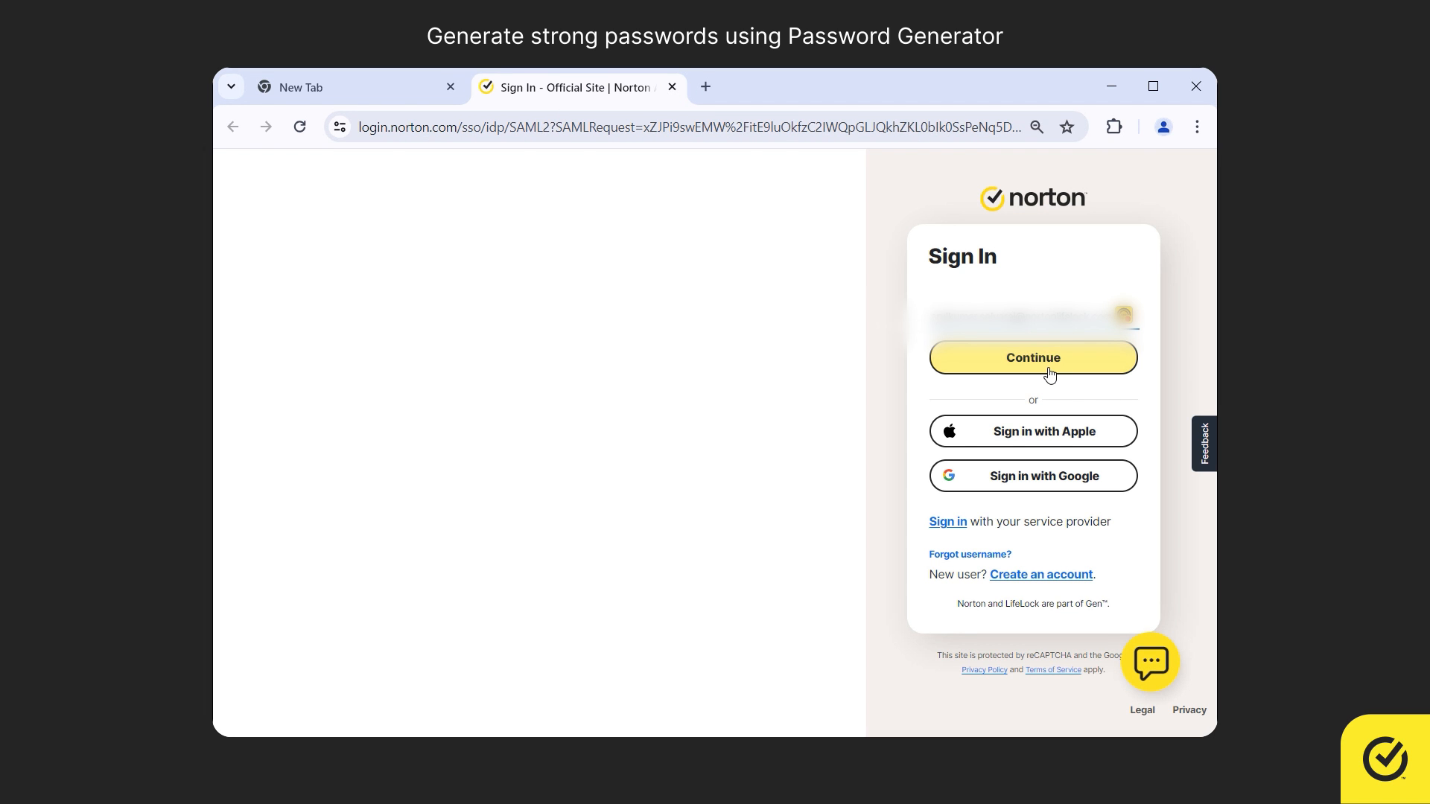
{"action": "left_click", "coordinate": [1032, 356]}
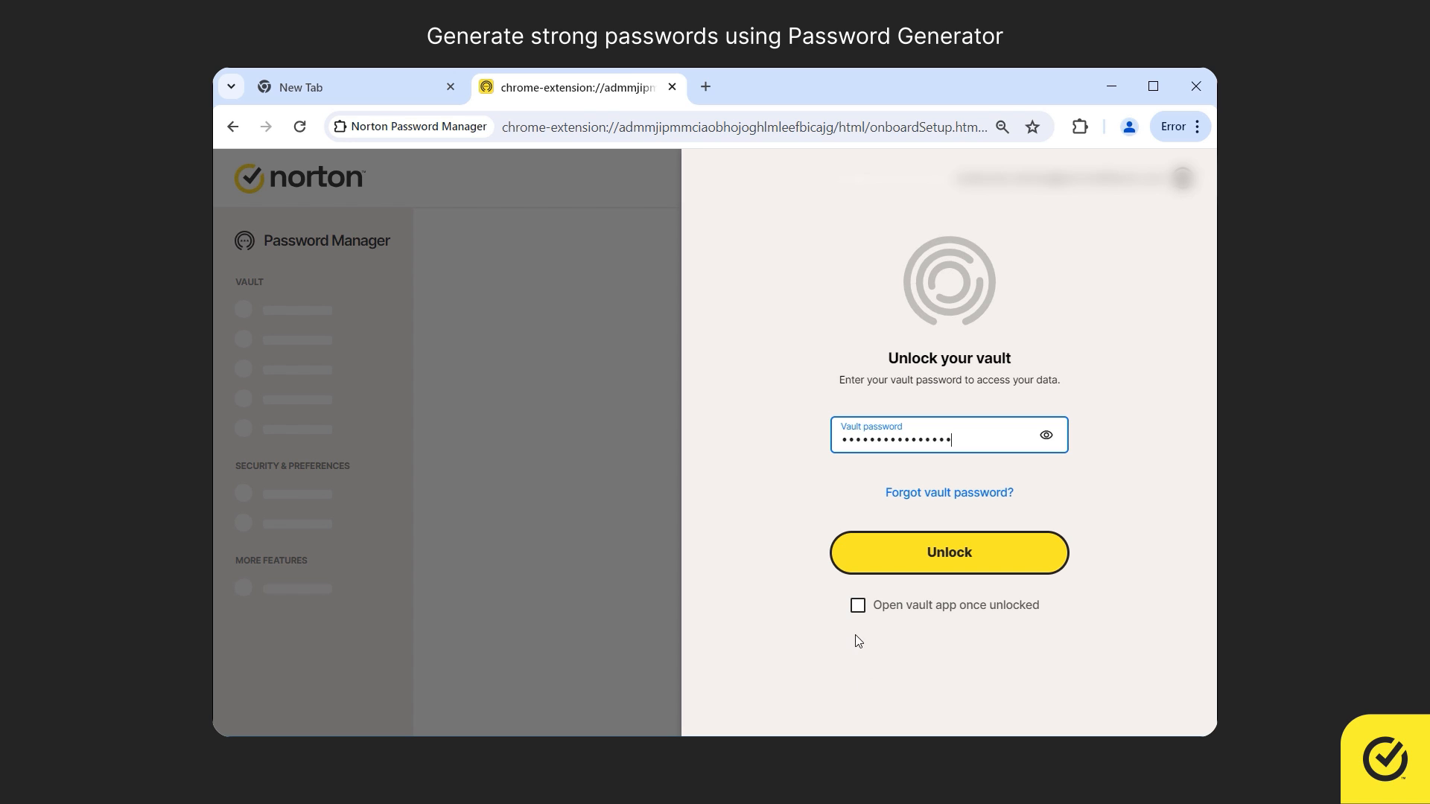
Step: Unlock the vault with the vault password, set to open the vault app once unlocked
{"action": "left_click", "coordinate": [856, 604]}
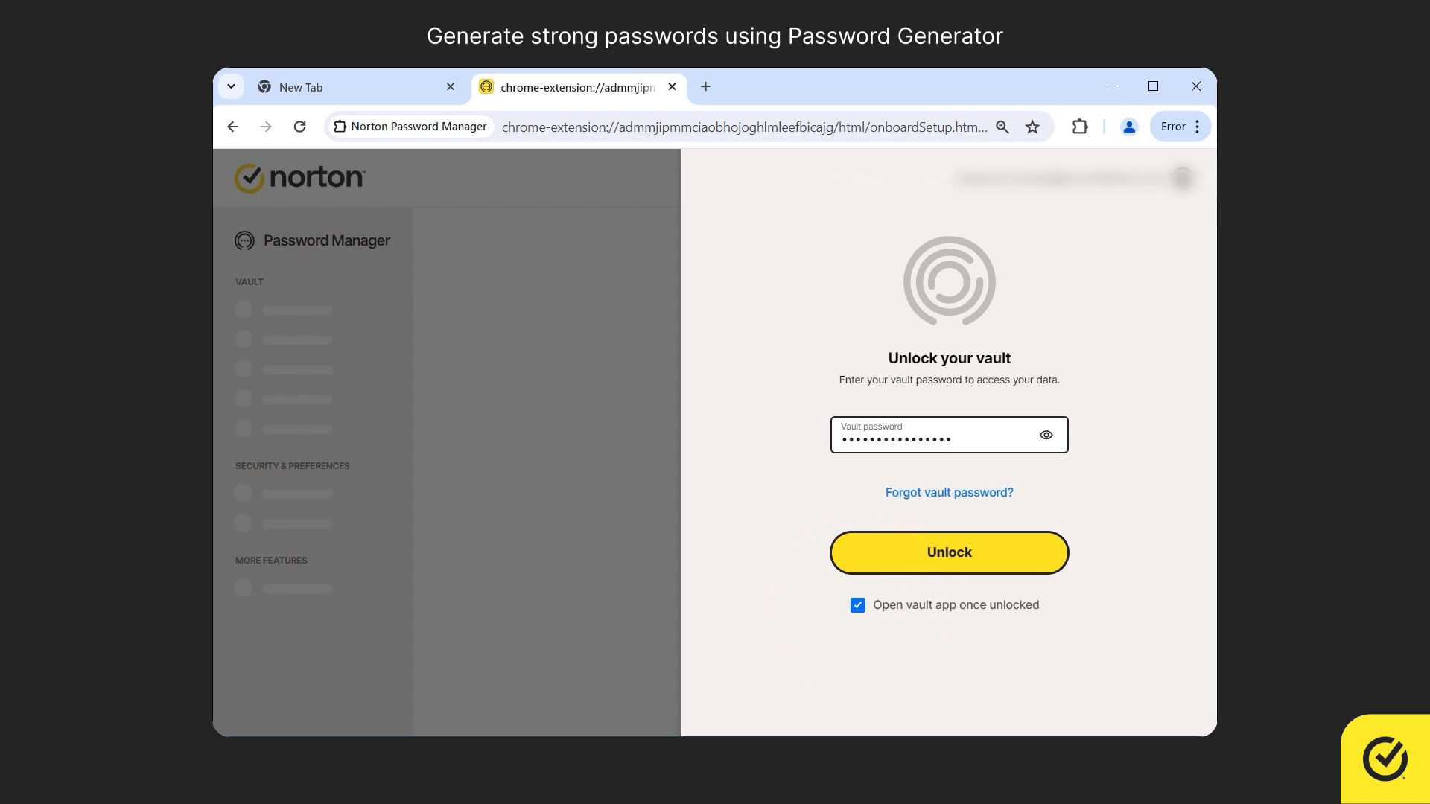
{"action": "left_click", "coordinate": [949, 553]}
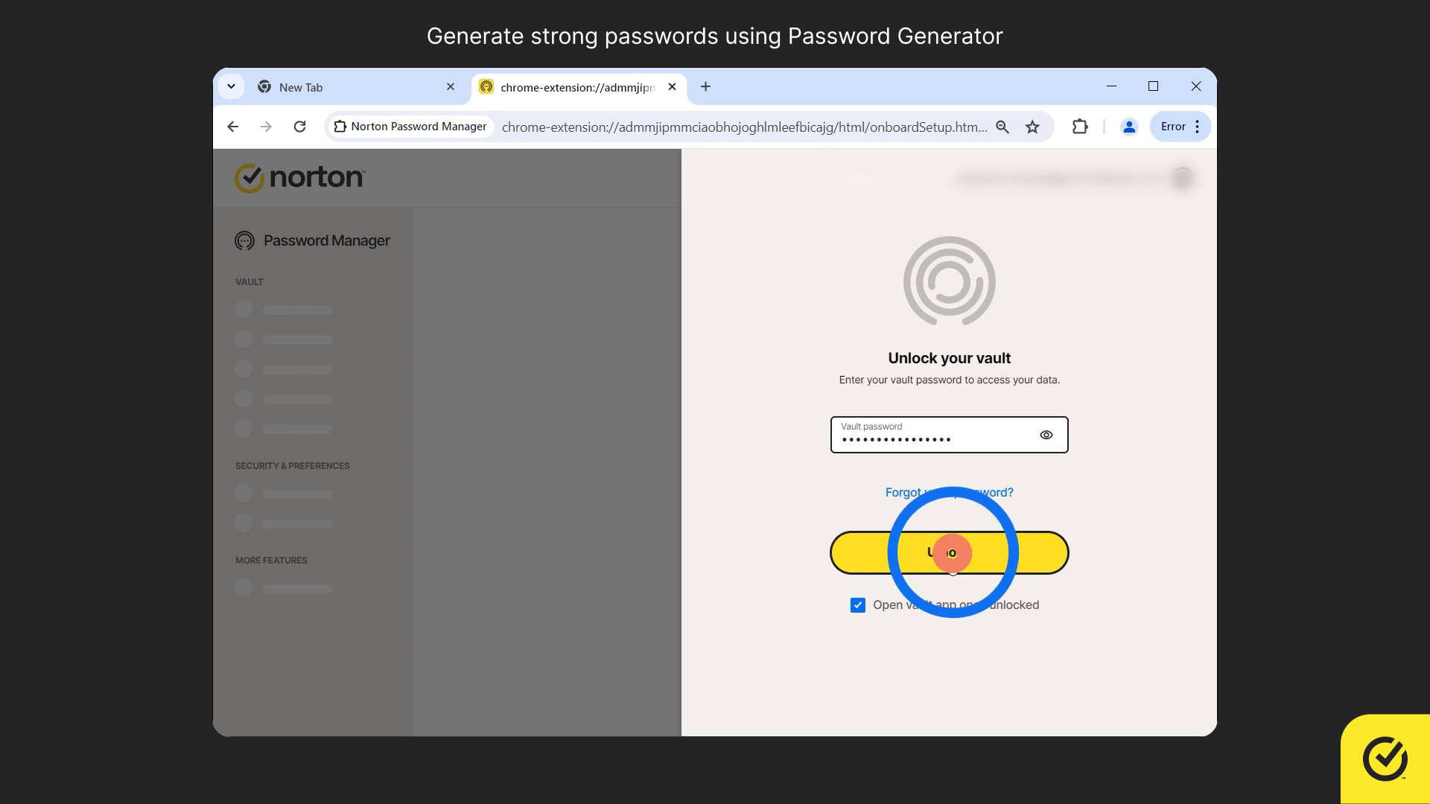
Step: Open the Password Generator from the vault sidebar, then close the vault tab
{"action": "left_click", "coordinate": [949, 553]}
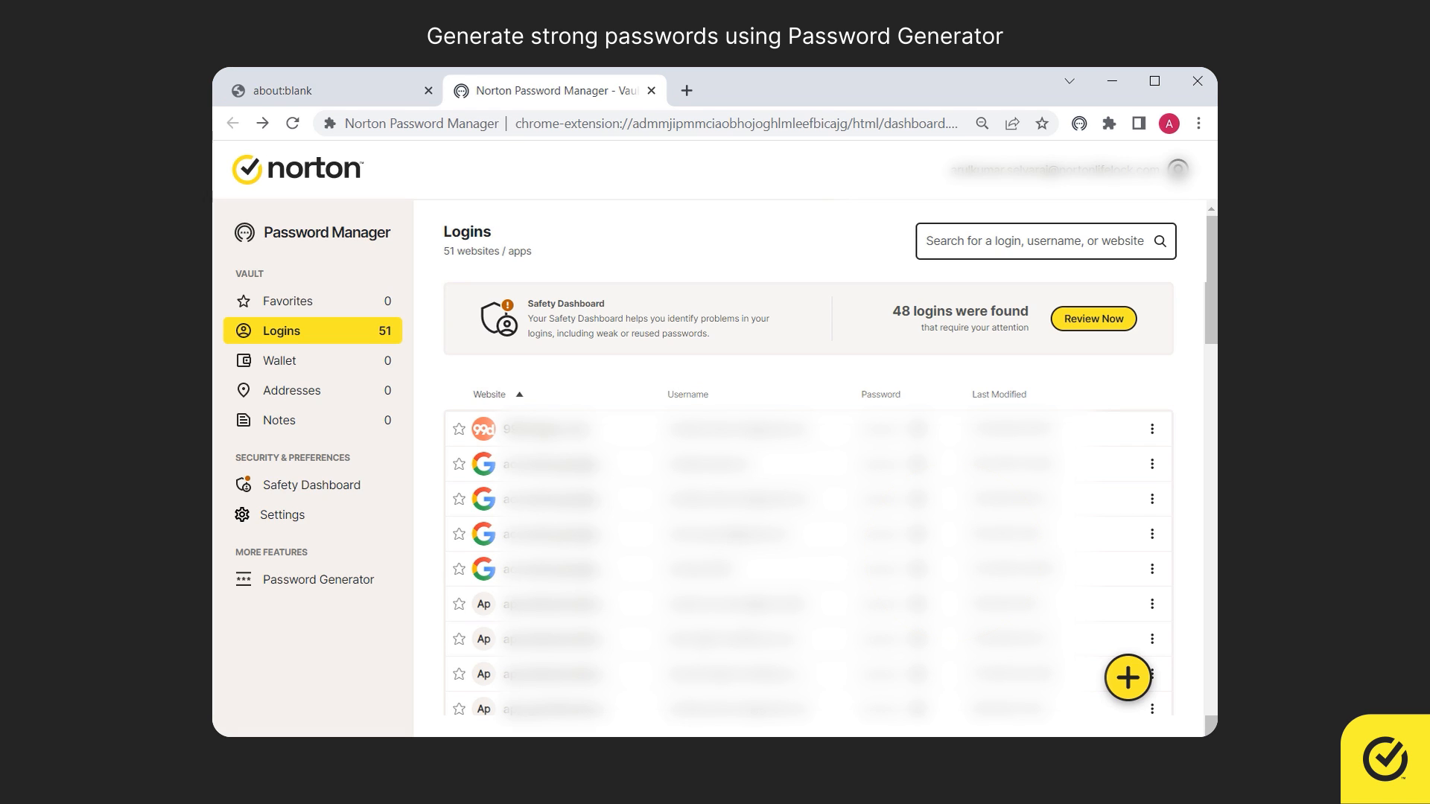
{"action": "mouse_move", "coordinate": [344, 604]}
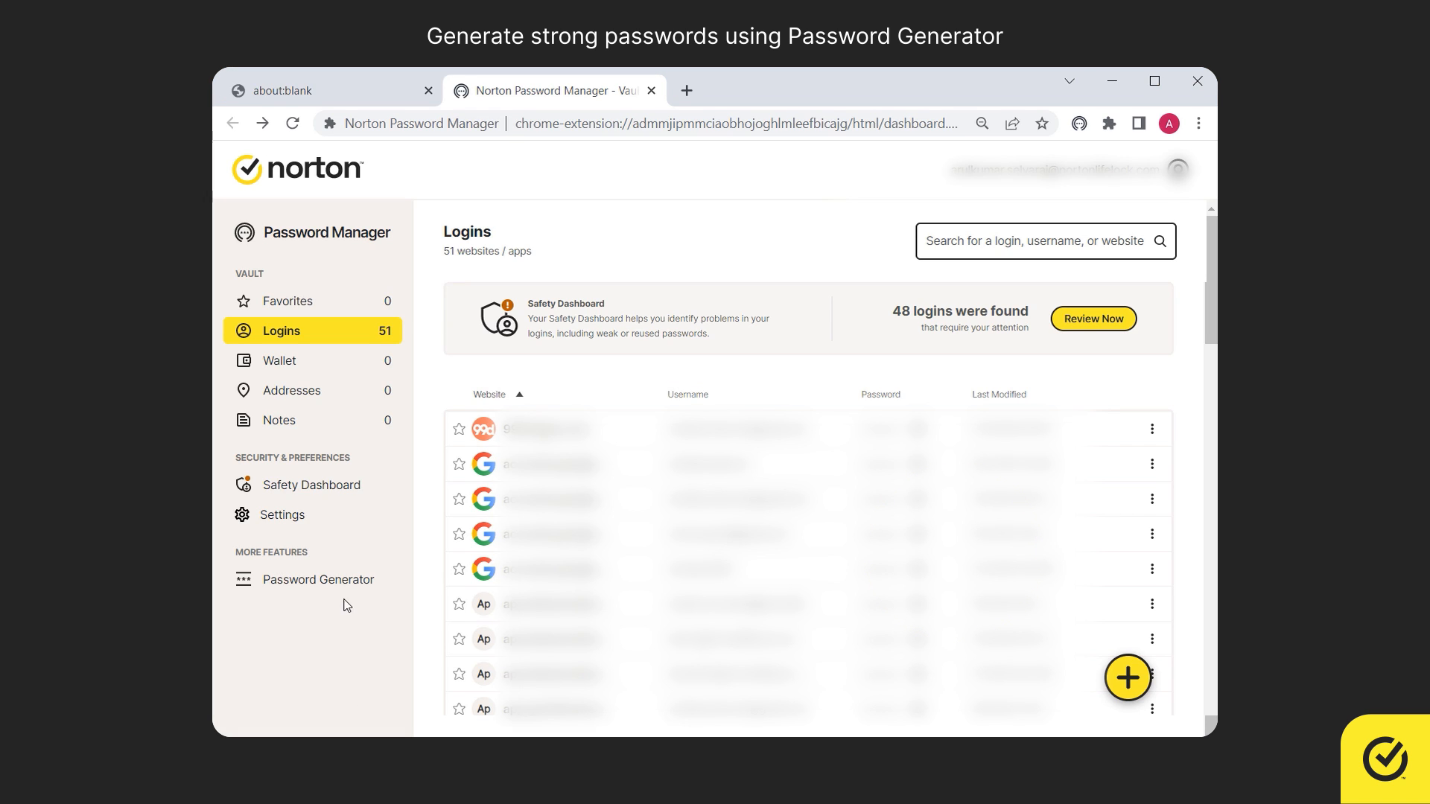
{"action": "mouse_move", "coordinate": [319, 579]}
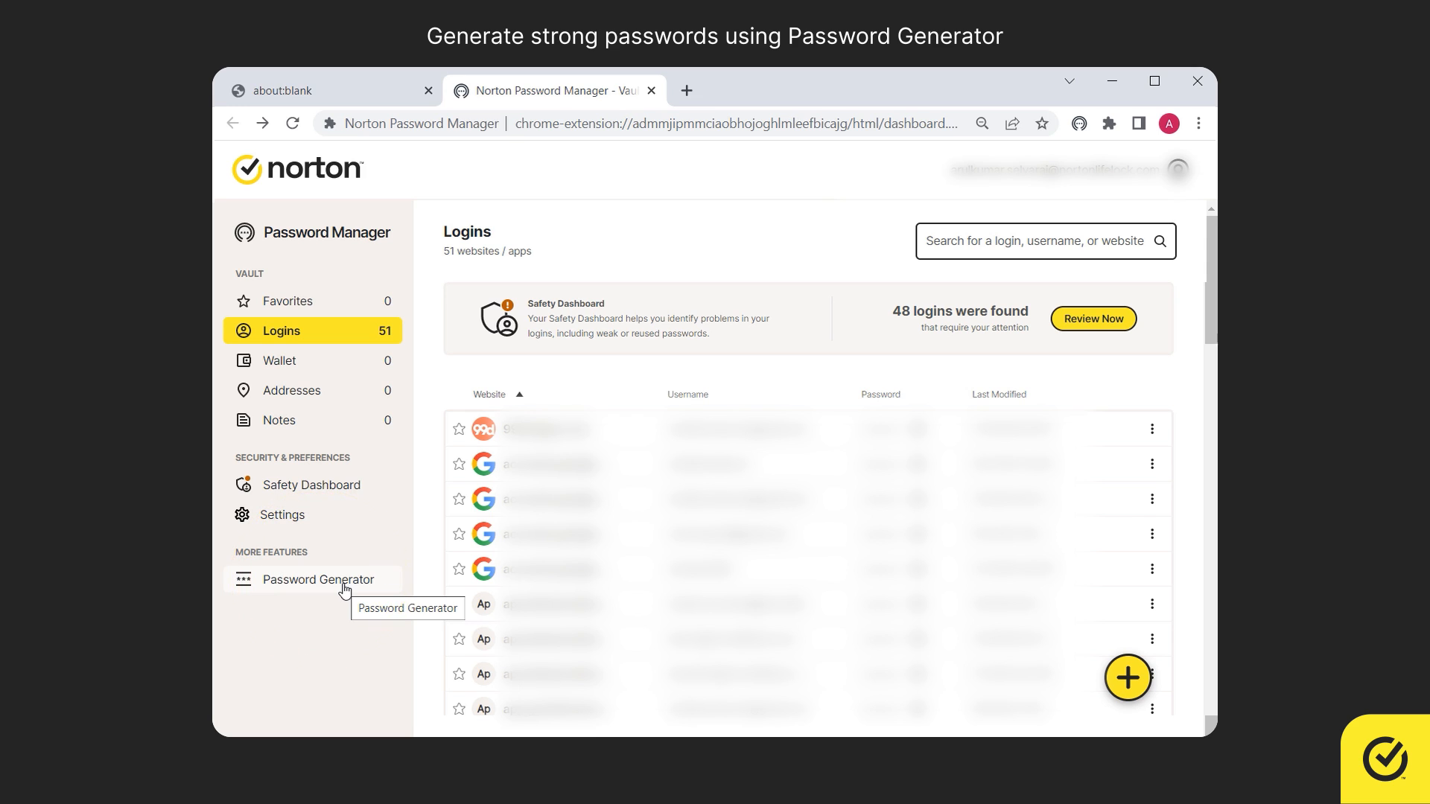
{"action": "left_click", "coordinate": [320, 579]}
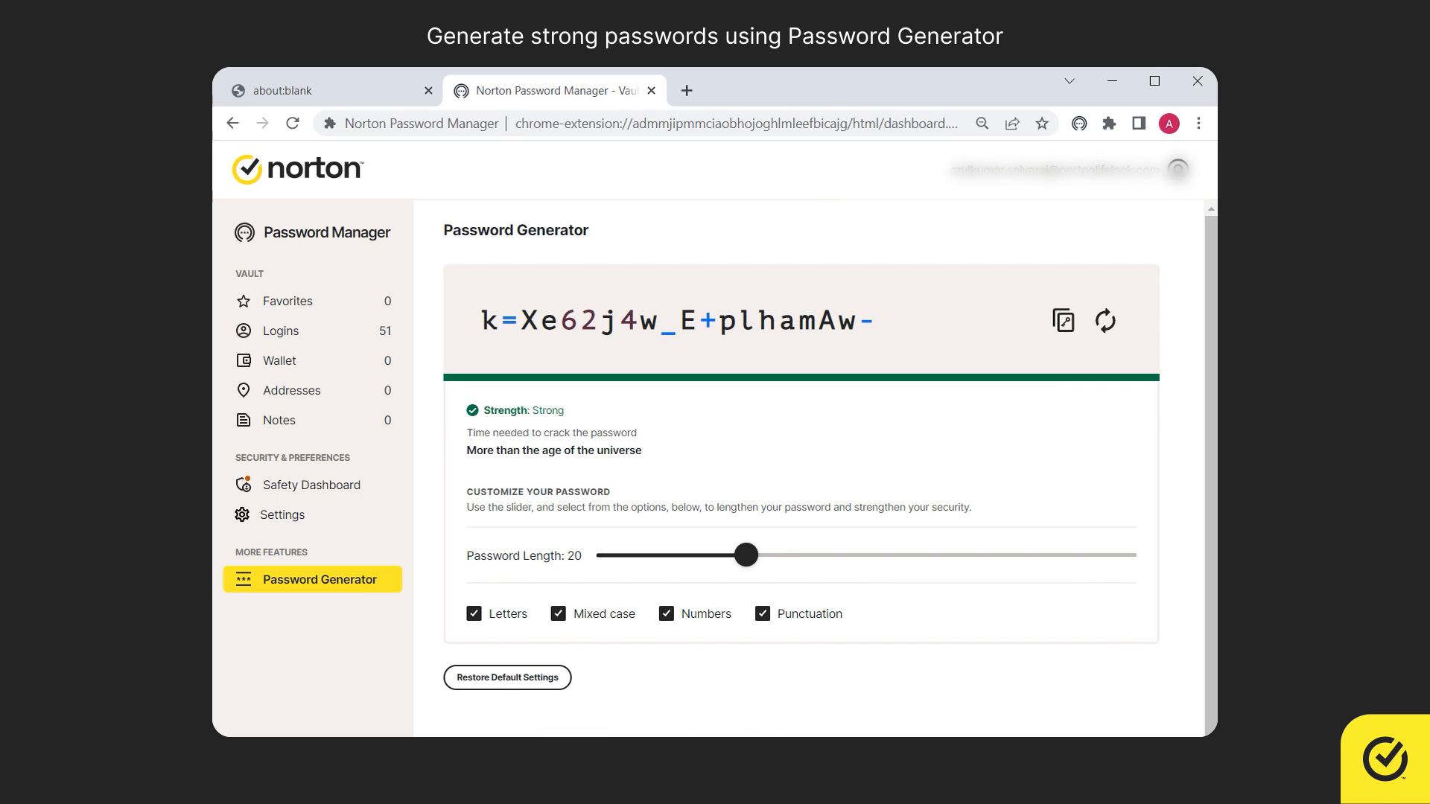
{"action": "left_click", "coordinate": [651, 91]}
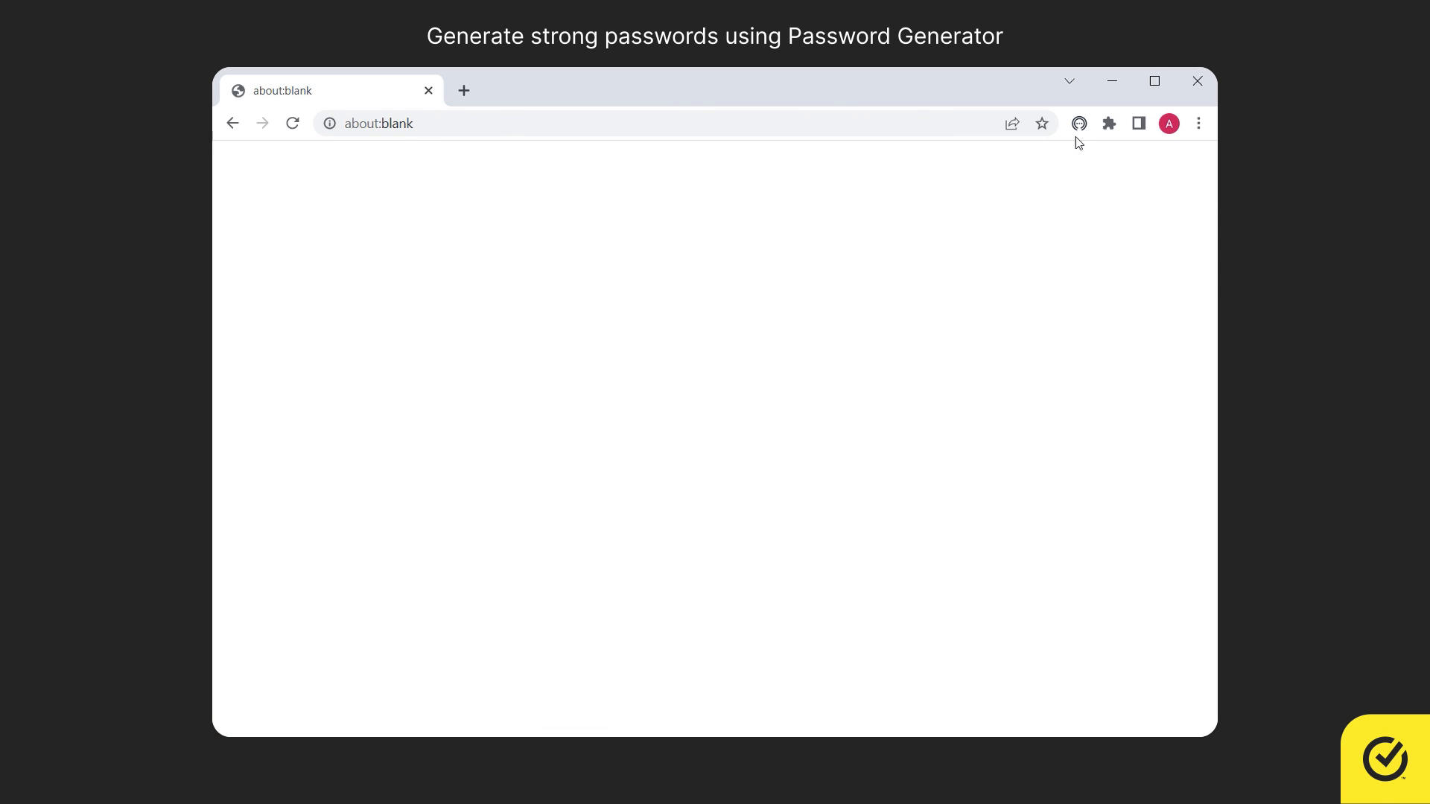
Step: Open the Password Generator from the Norton extension popup's menu
{"action": "left_click", "coordinate": [1078, 124]}
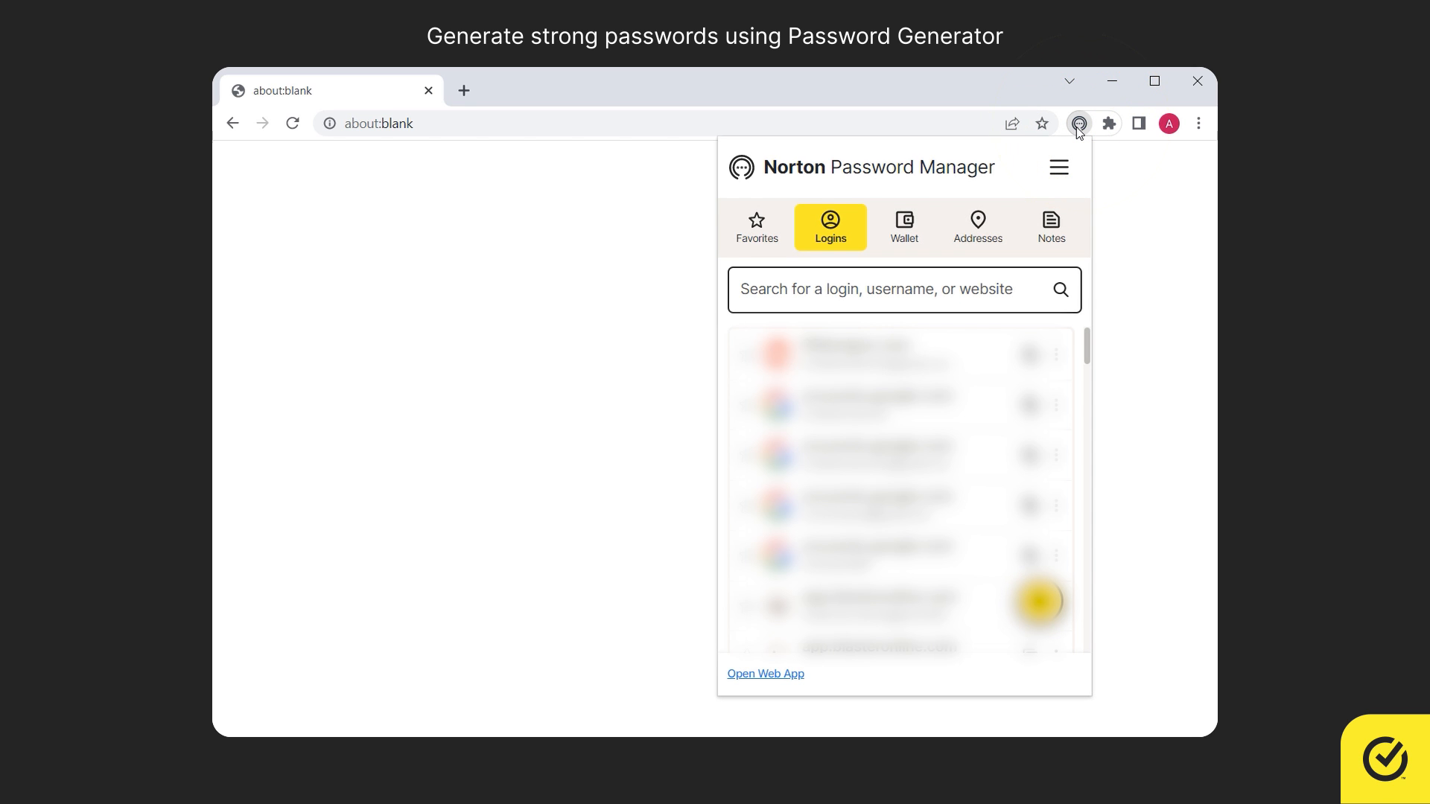
{"action": "mouse_move", "coordinate": [1068, 161]}
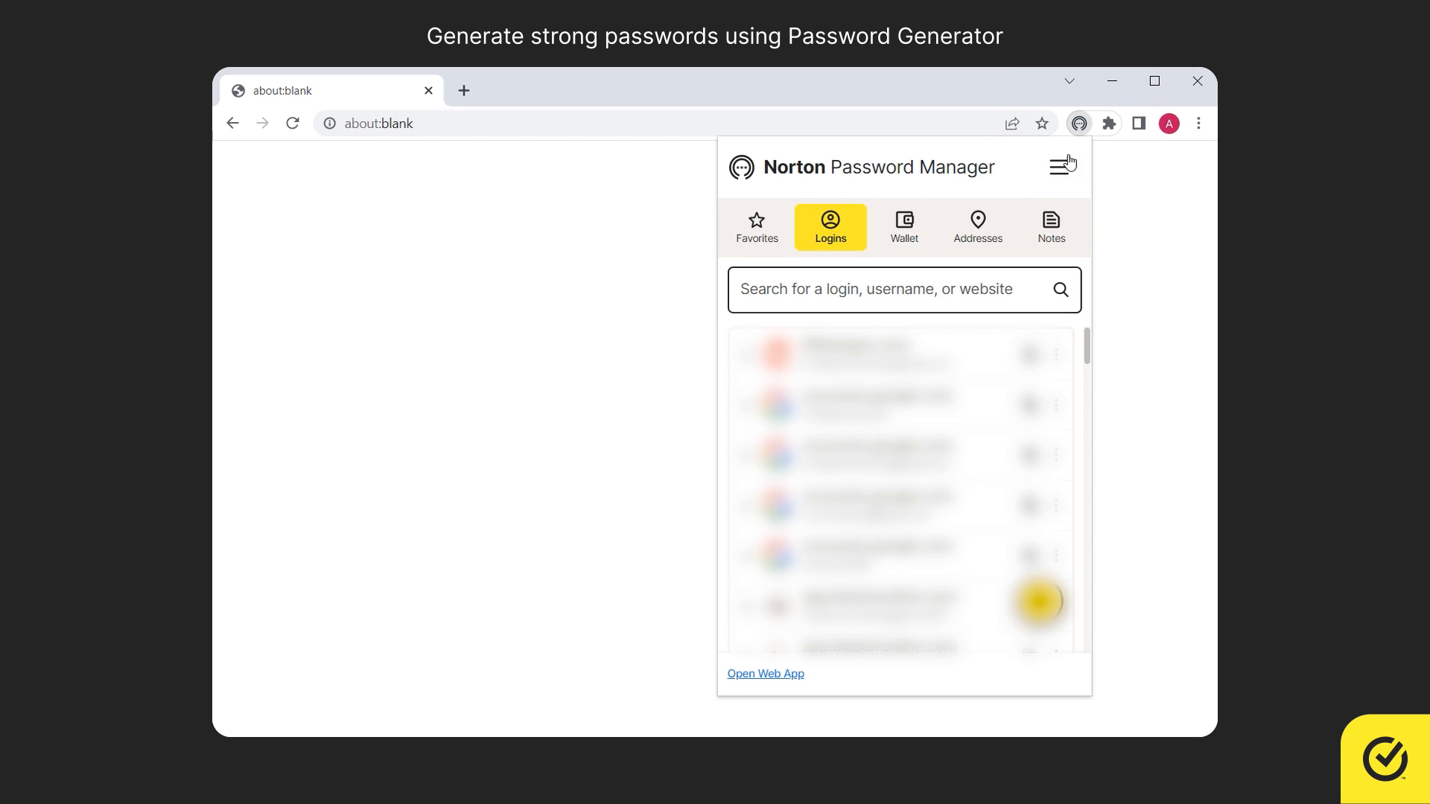
{"action": "left_click", "coordinate": [1062, 162]}
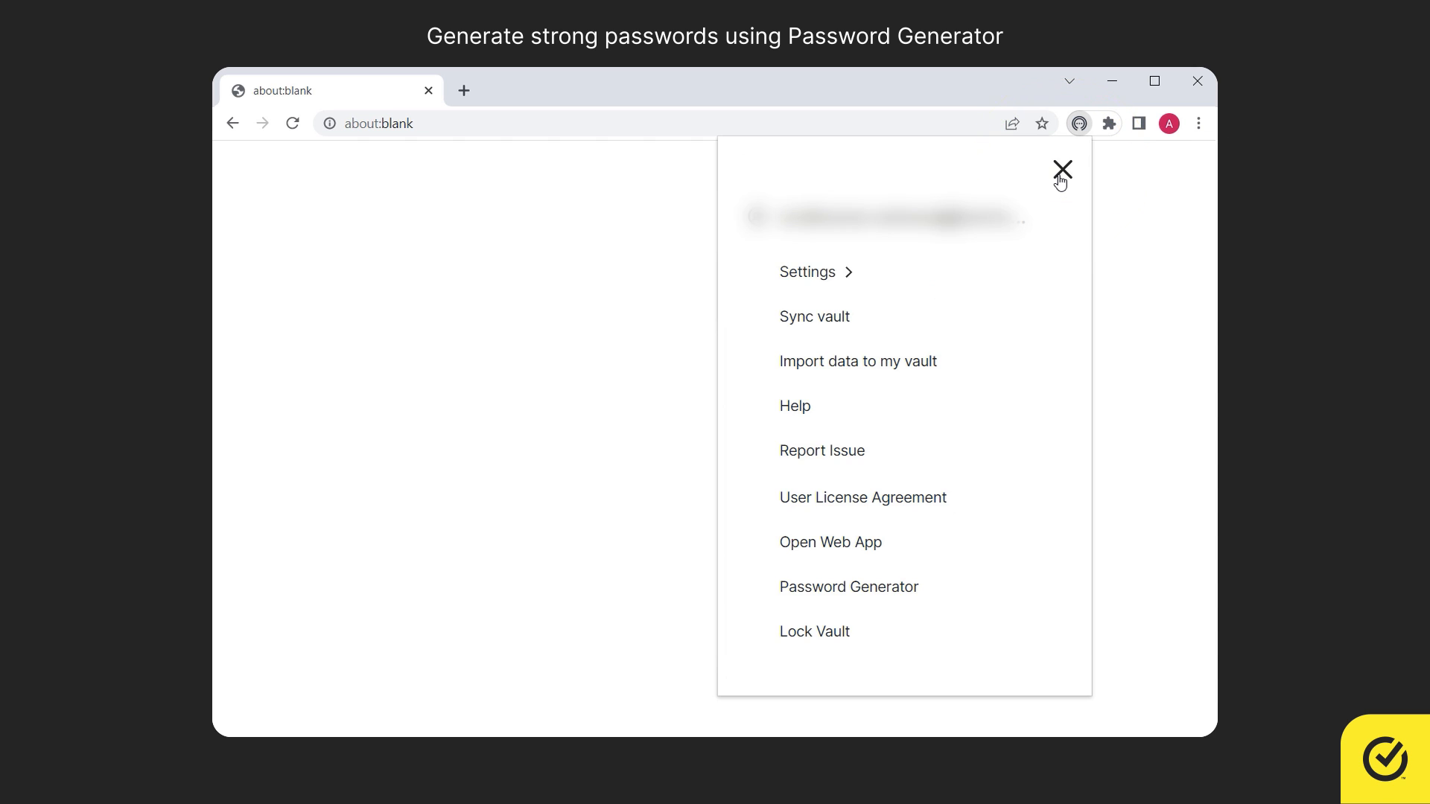
{"action": "left_click", "coordinate": [848, 587]}
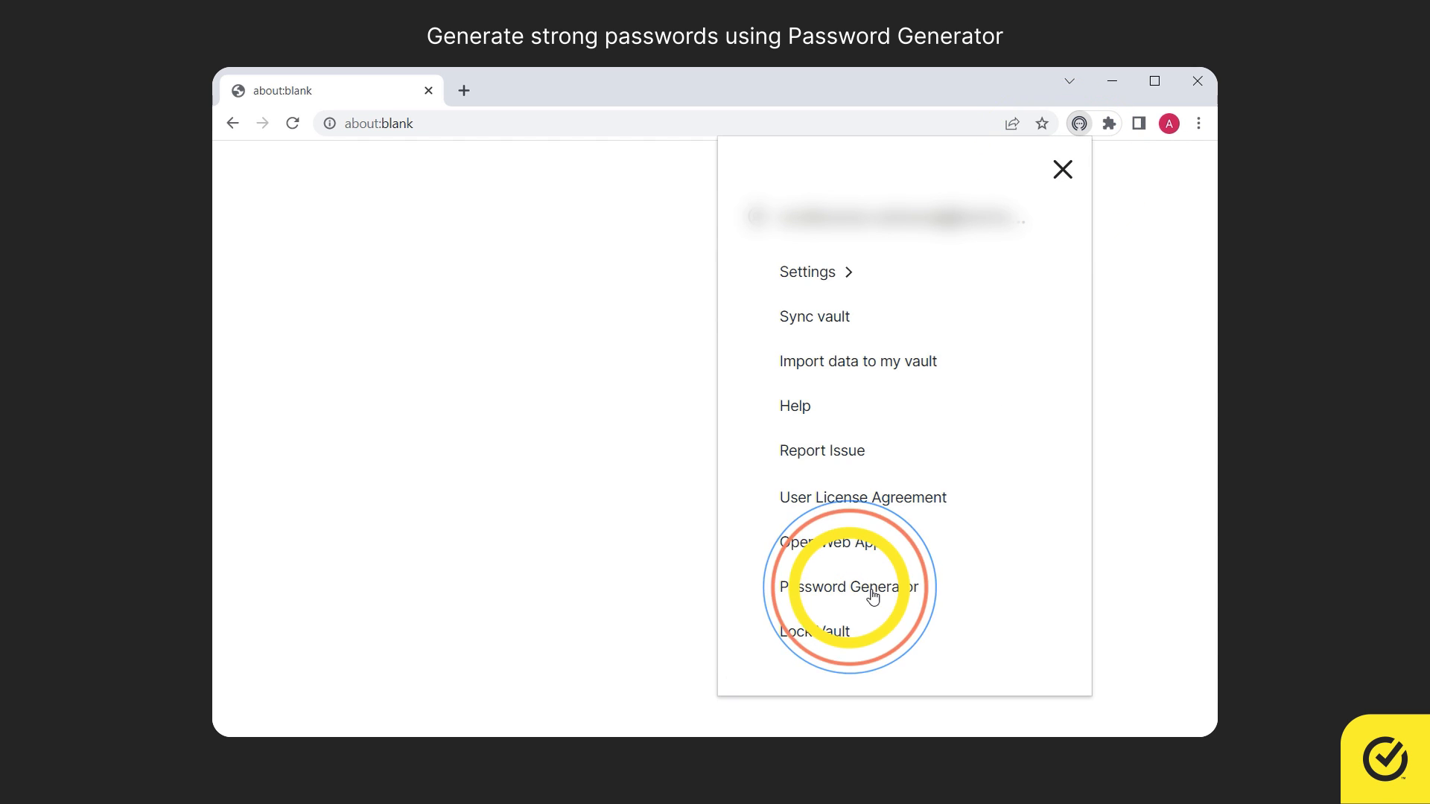
{"action": "left_click", "coordinate": [843, 587]}
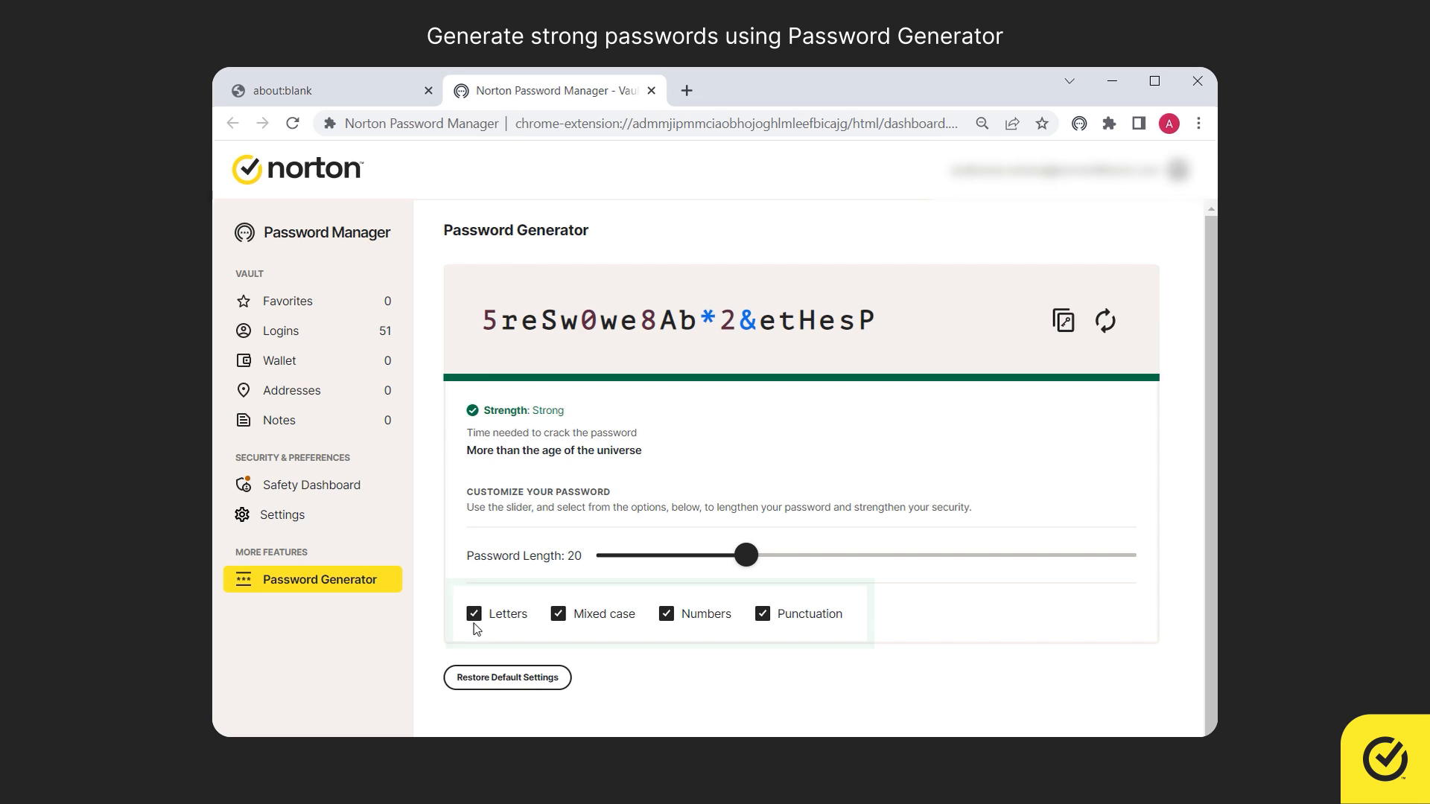
Step: Adjust the password length slider through various values, settling on 21 characters
{"action": "left_click", "coordinate": [474, 612]}
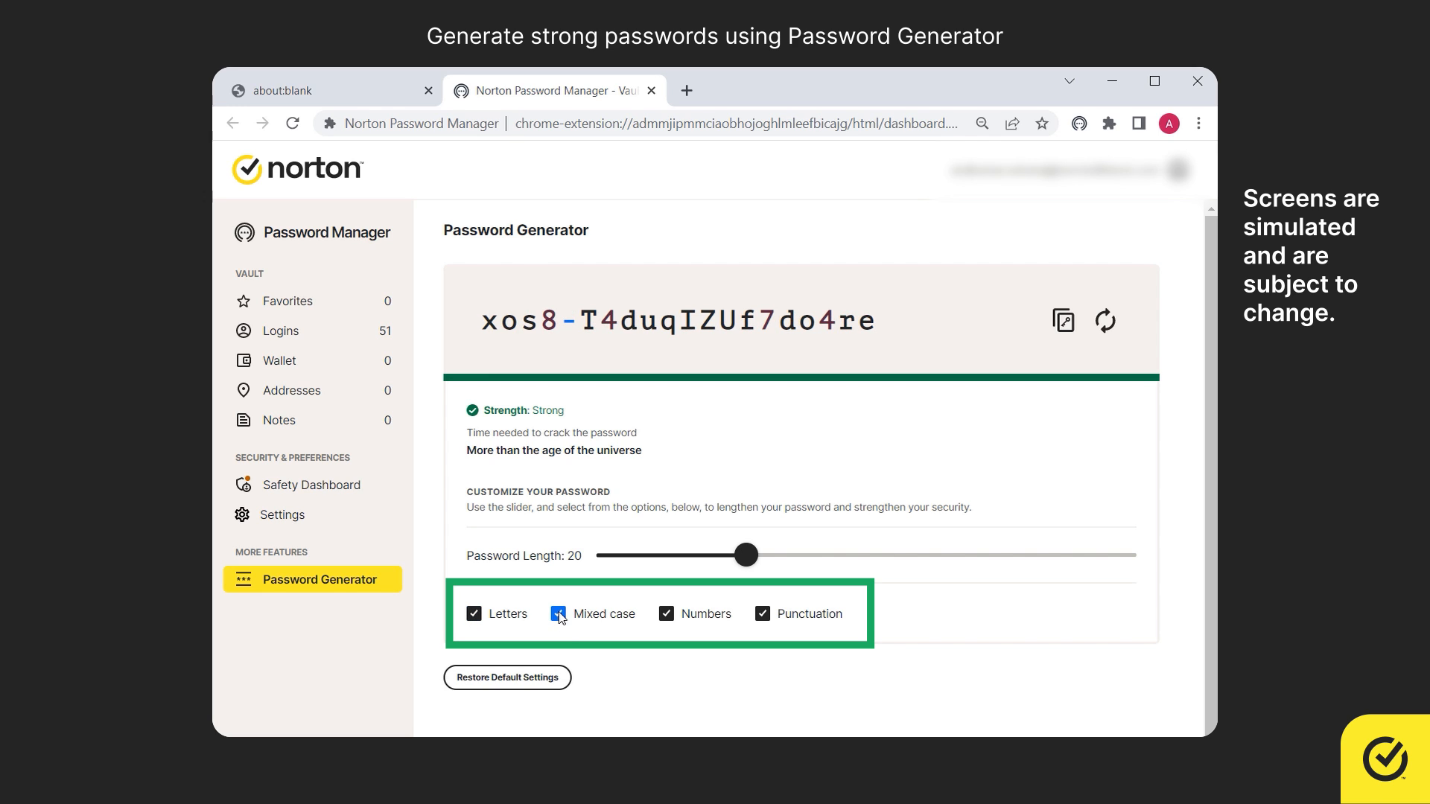
{"action": "left_click", "coordinate": [667, 612]}
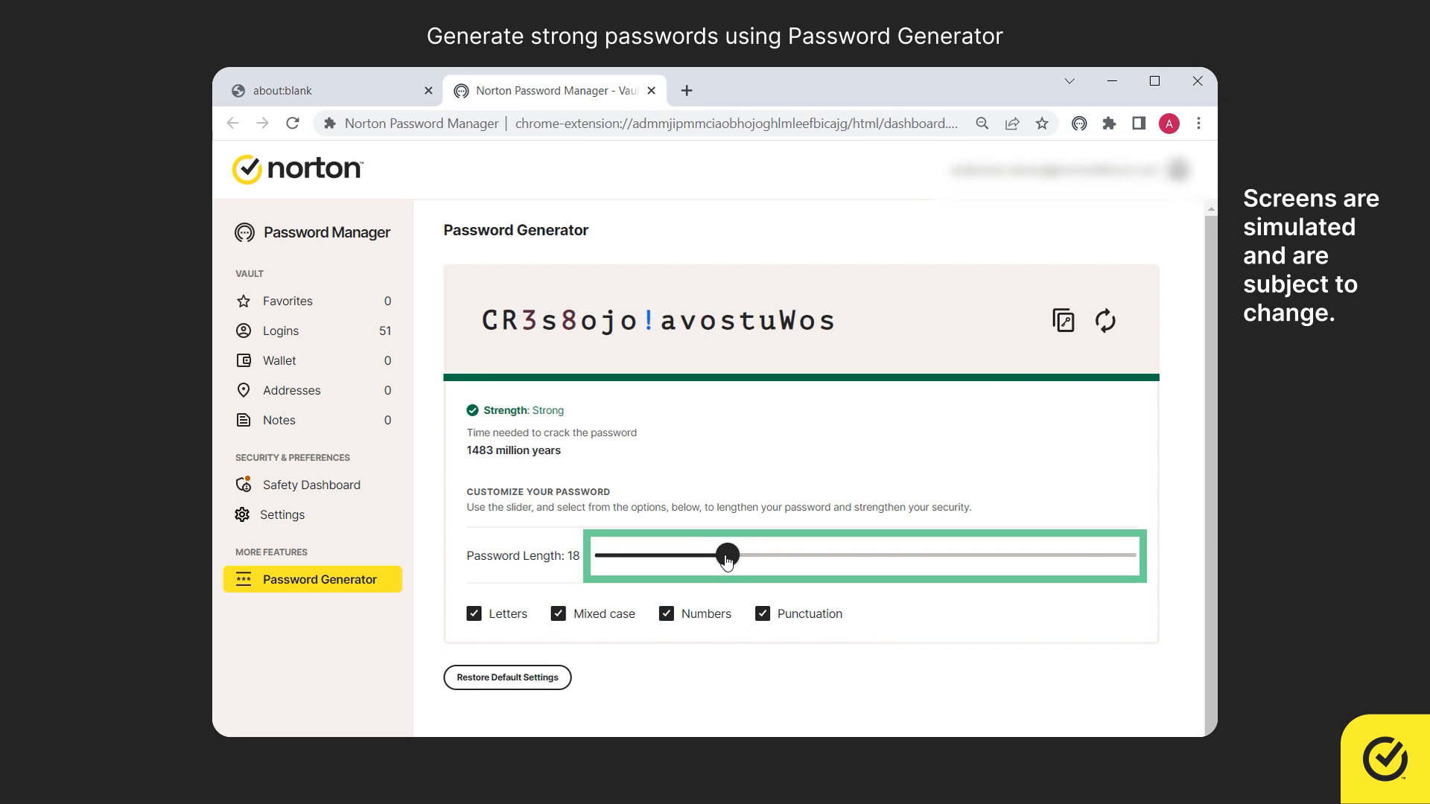
{"action": "left_click_drag", "start_coordinate": [727, 554], "coordinate": [656, 554]}
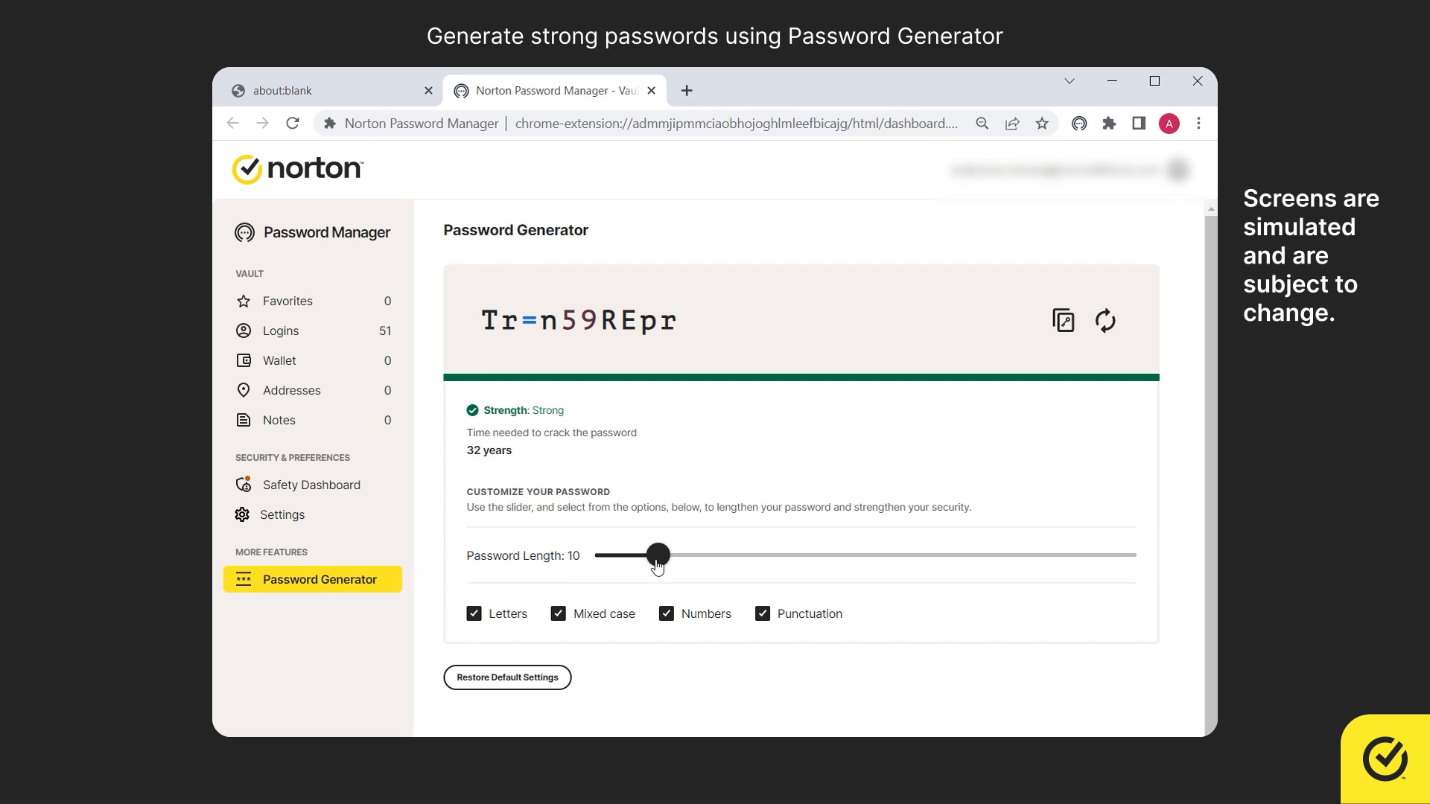
{"action": "left_click_drag", "start_coordinate": [657, 554], "coordinate": [636, 554]}
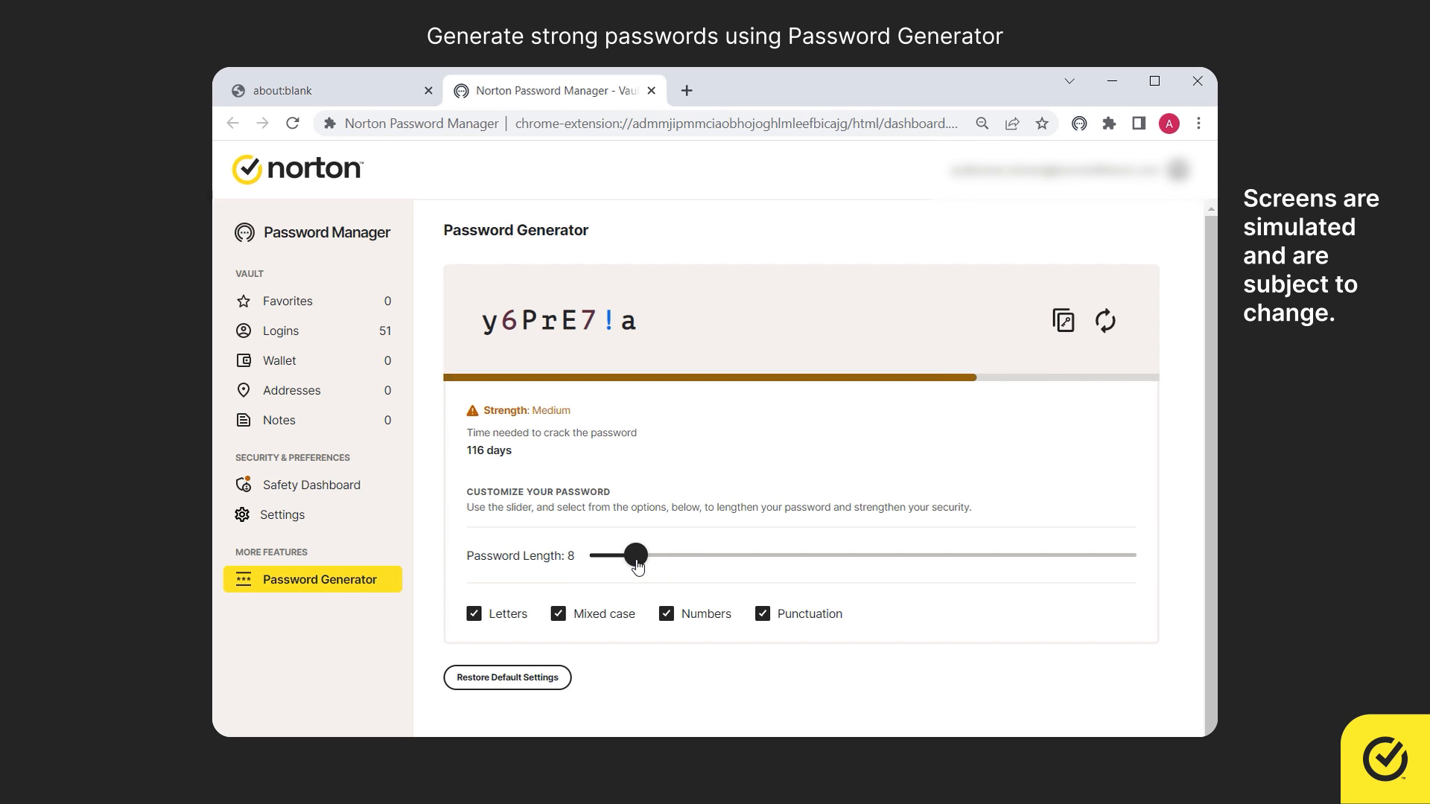
{"action": "left_click_drag", "start_coordinate": [636, 554], "coordinate": [648, 554]}
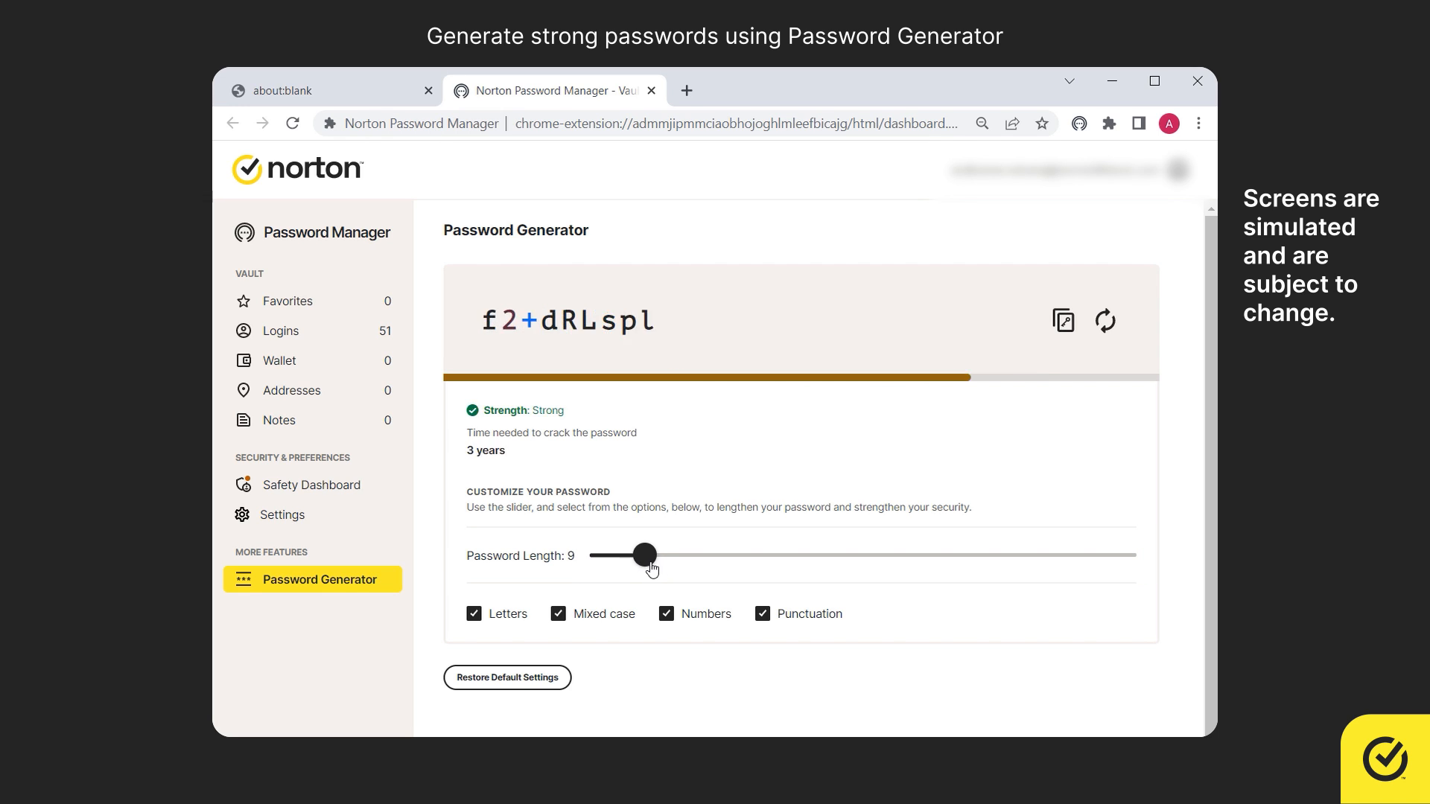
{"action": "left_click_drag", "start_coordinate": [644, 555], "coordinate": [700, 554]}
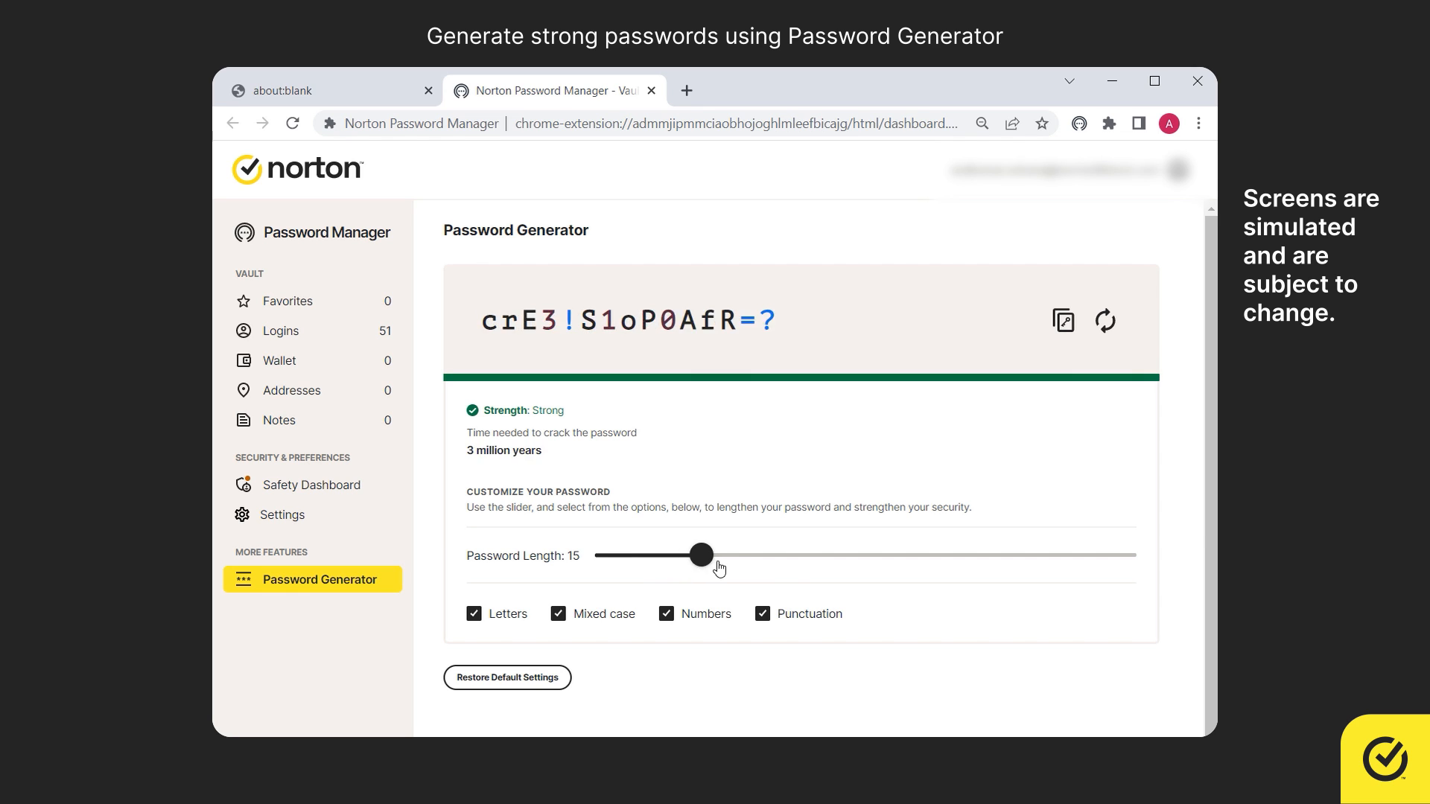
{"action": "left_click_drag", "start_coordinate": [700, 554], "coordinate": [830, 554]}
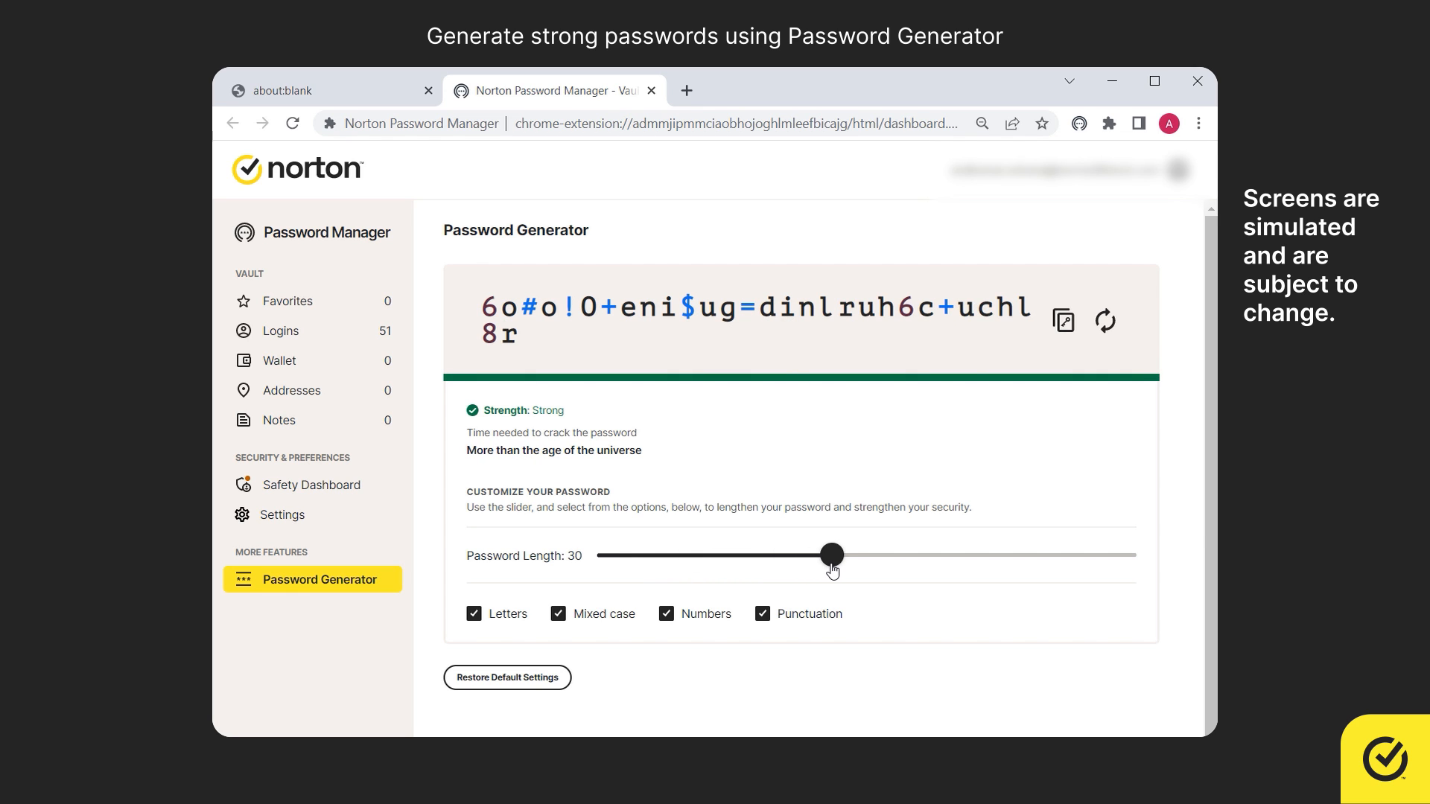
{"action": "left_click_drag", "start_coordinate": [829, 554], "coordinate": [1002, 554]}
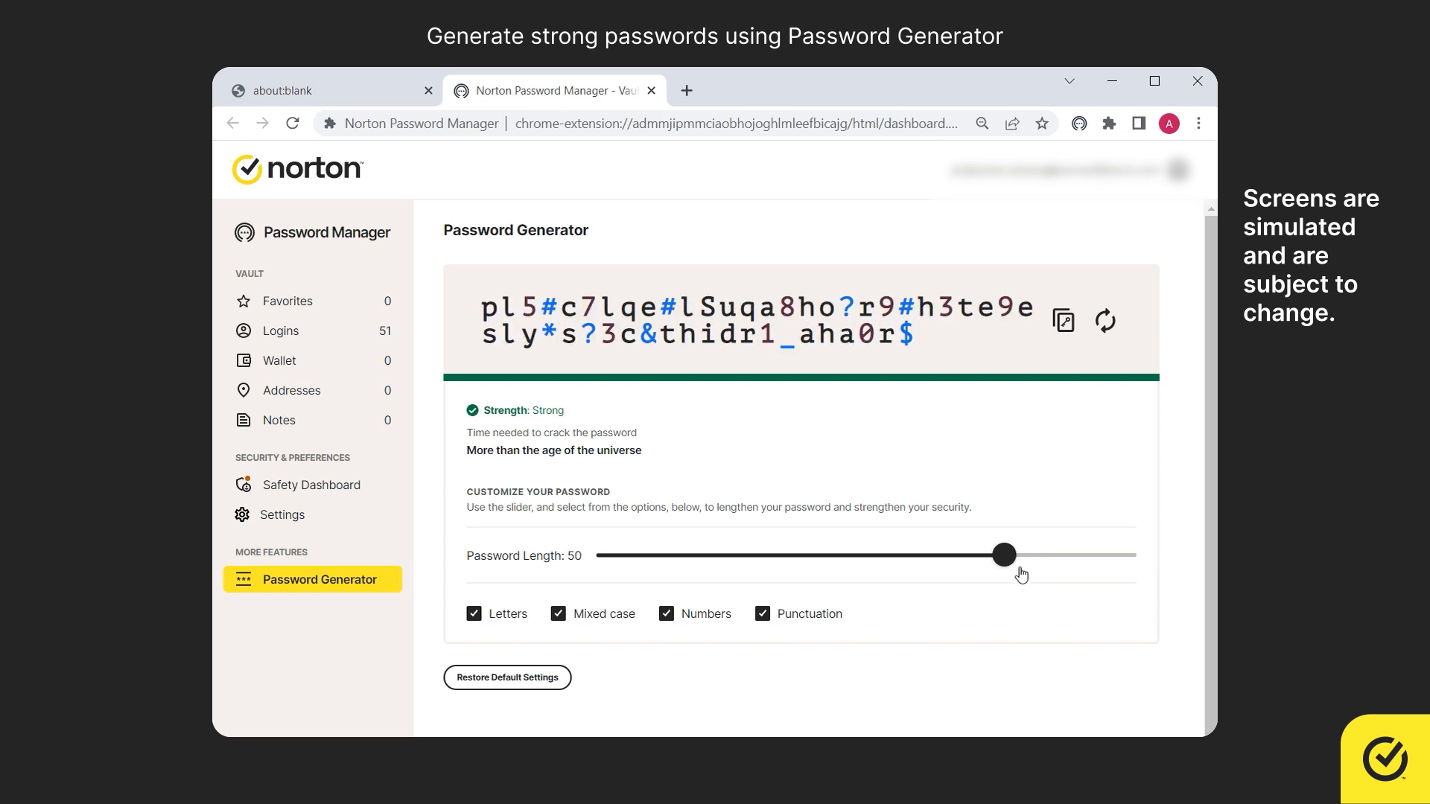
{"action": "left_click_drag", "start_coordinate": [1003, 554], "coordinate": [779, 554]}
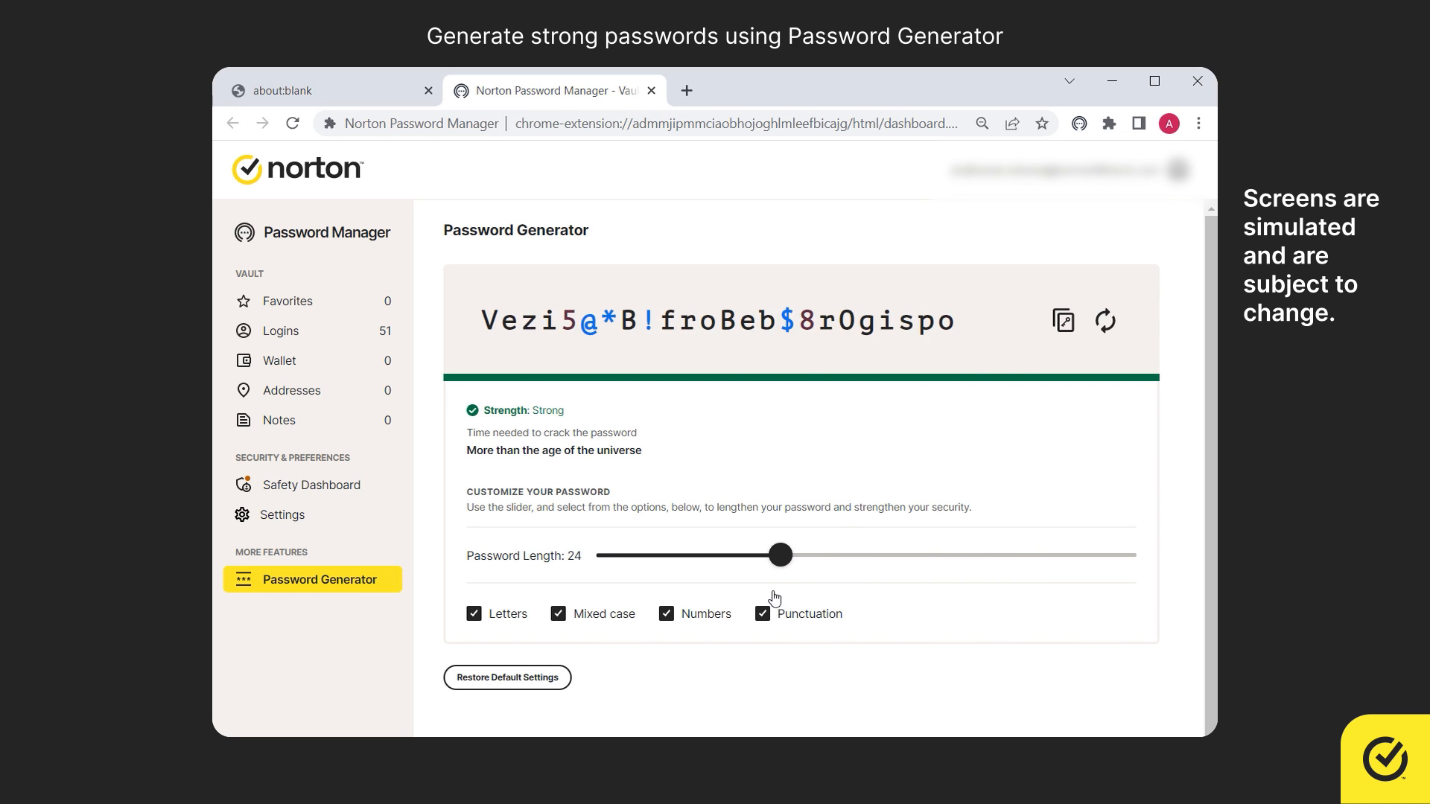
{"action": "left_click_drag", "start_coordinate": [779, 554], "coordinate": [750, 554]}
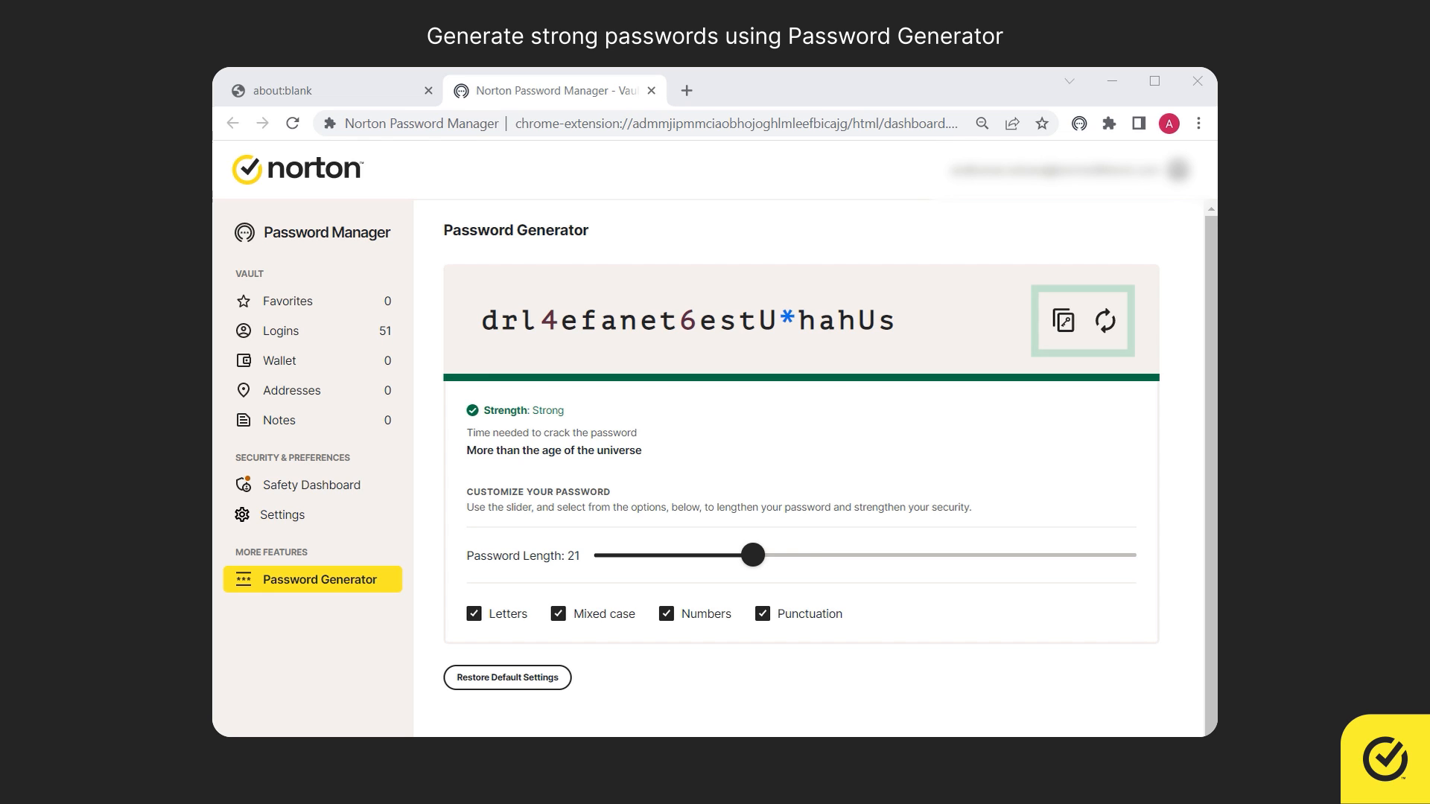
Step: Regenerate the 21-character password several times until a satisfactory one appears
{"action": "left_click", "coordinate": [1104, 322]}
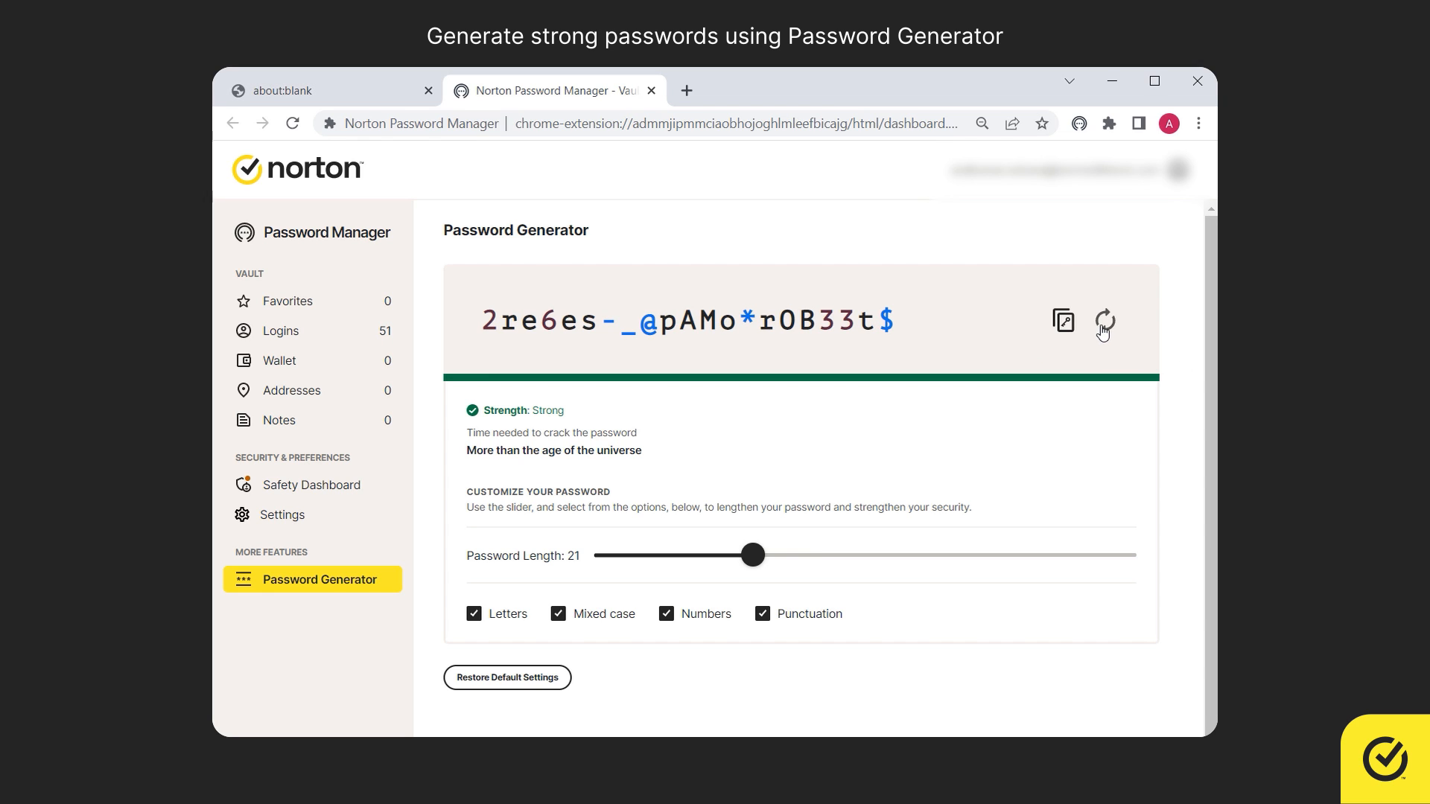
{"action": "left_click", "coordinate": [1103, 322]}
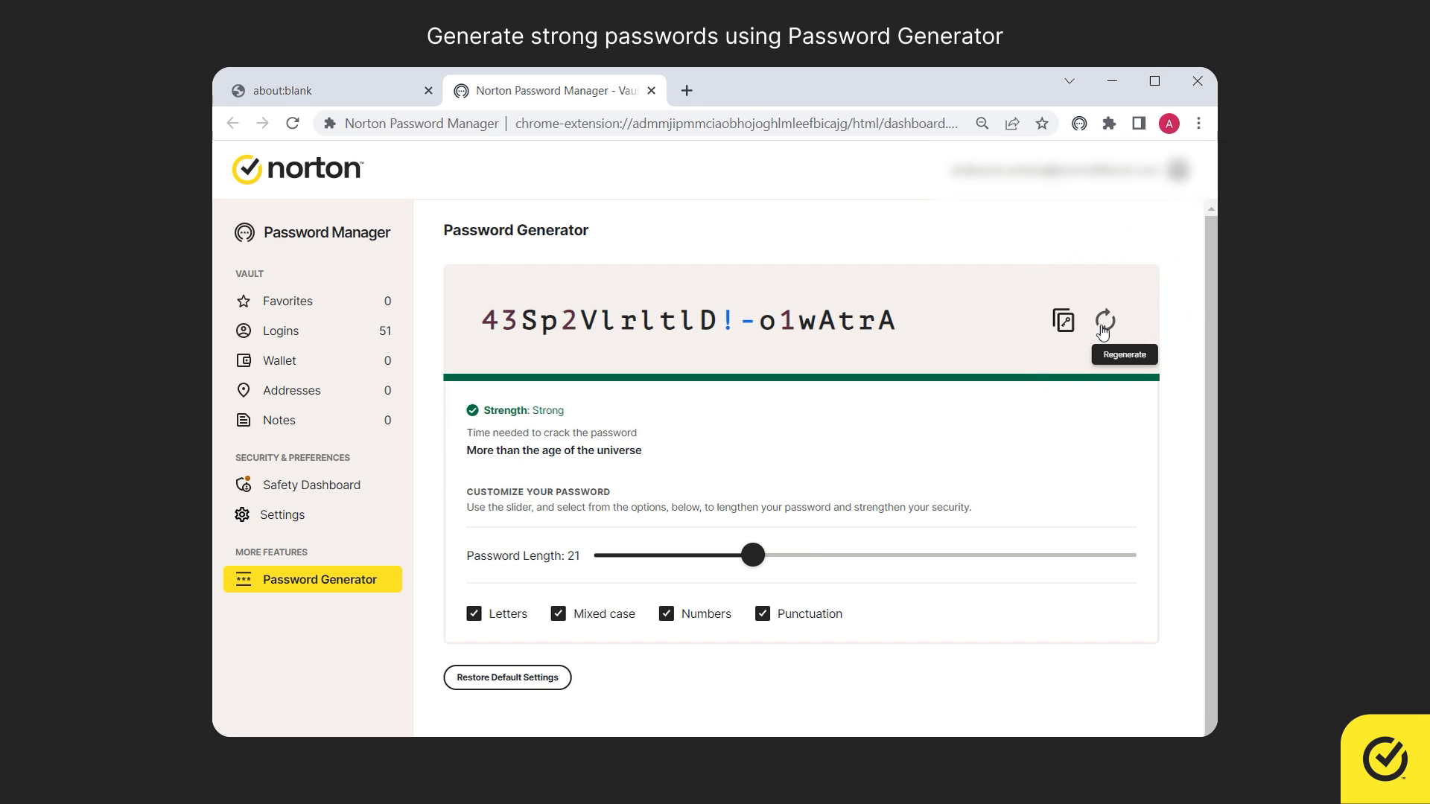
{"action": "left_click", "coordinate": [1104, 321]}
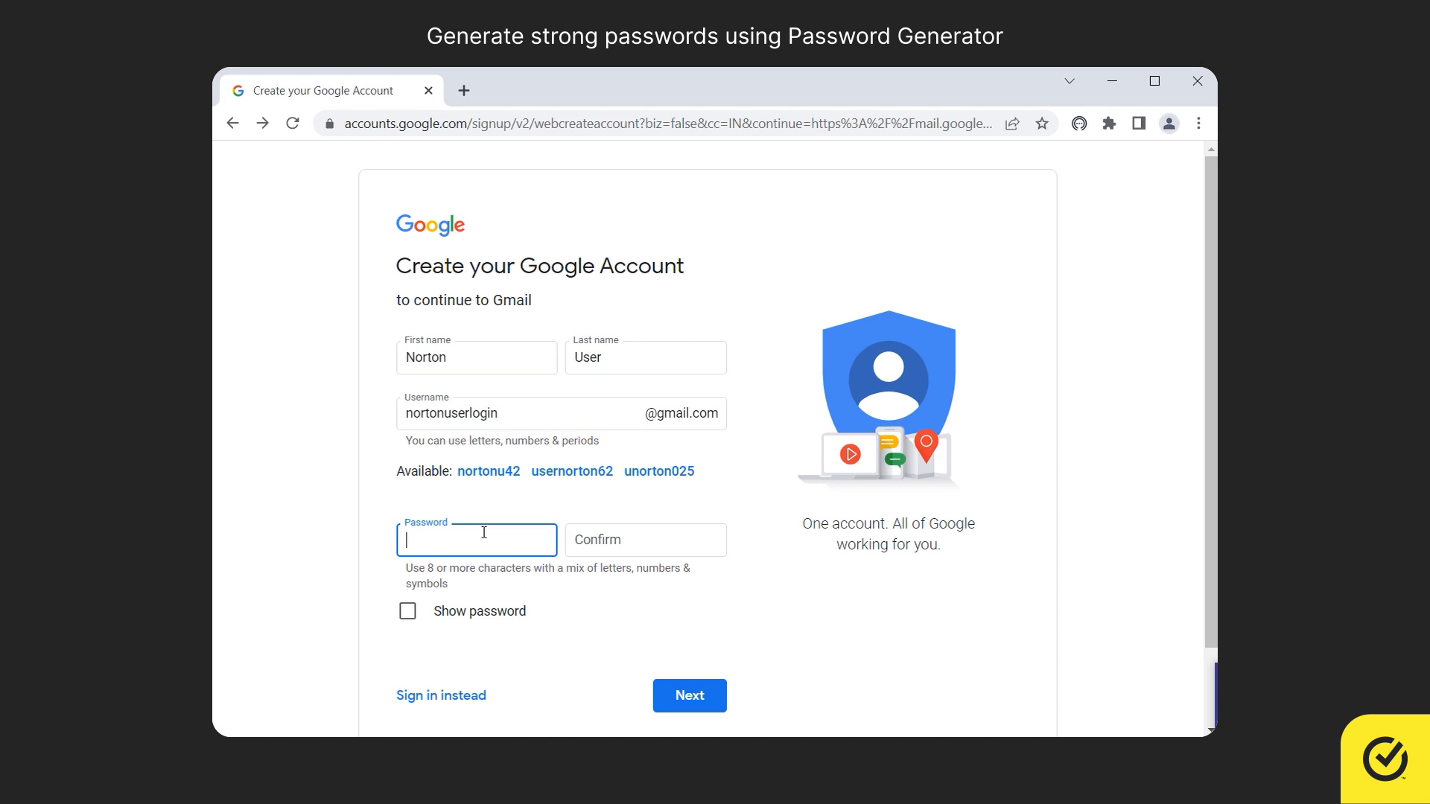
Step: Paste the generated password into both Google sign-up password fields
{"action": "right_click", "coordinate": [477, 539]}
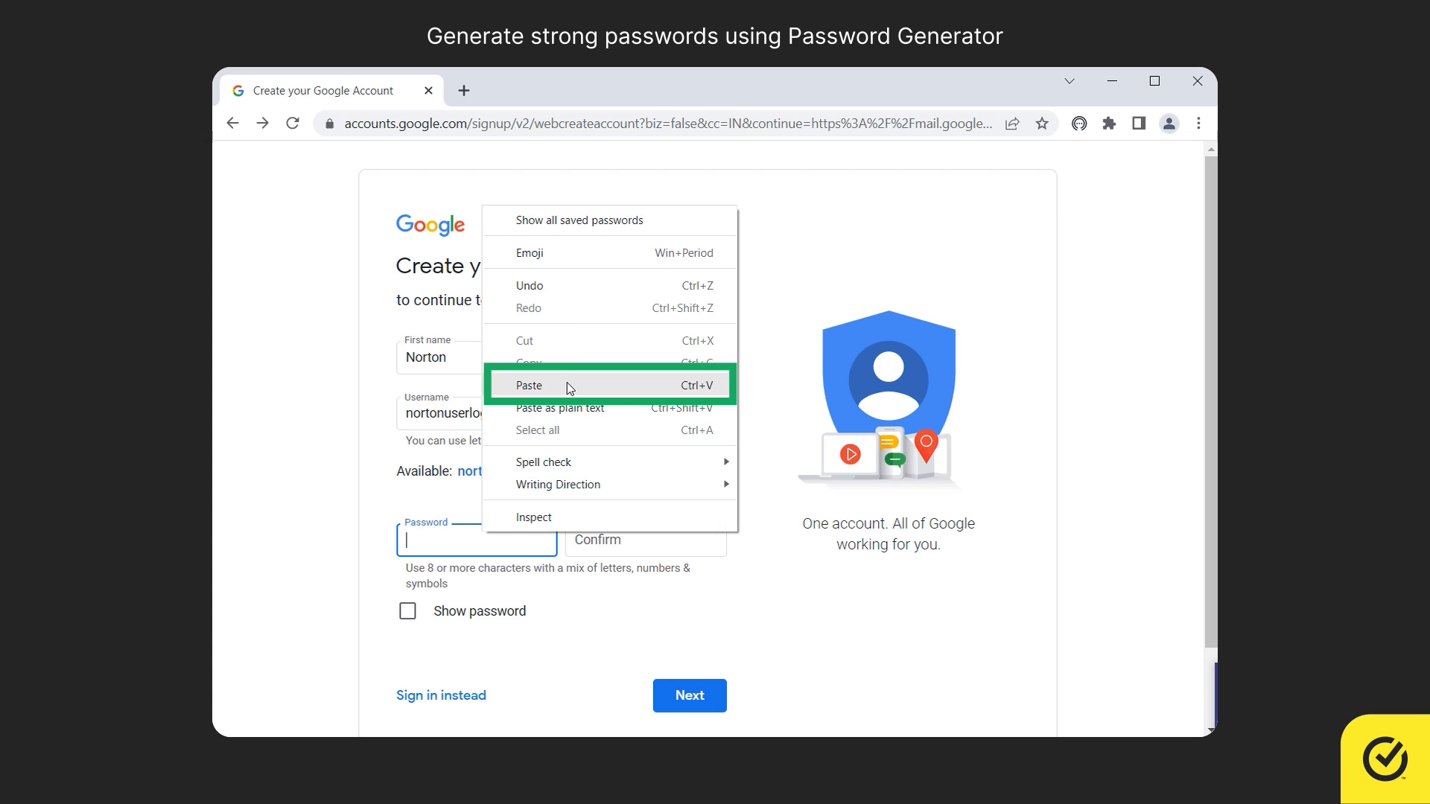
{"action": "left_click", "coordinate": [528, 384]}
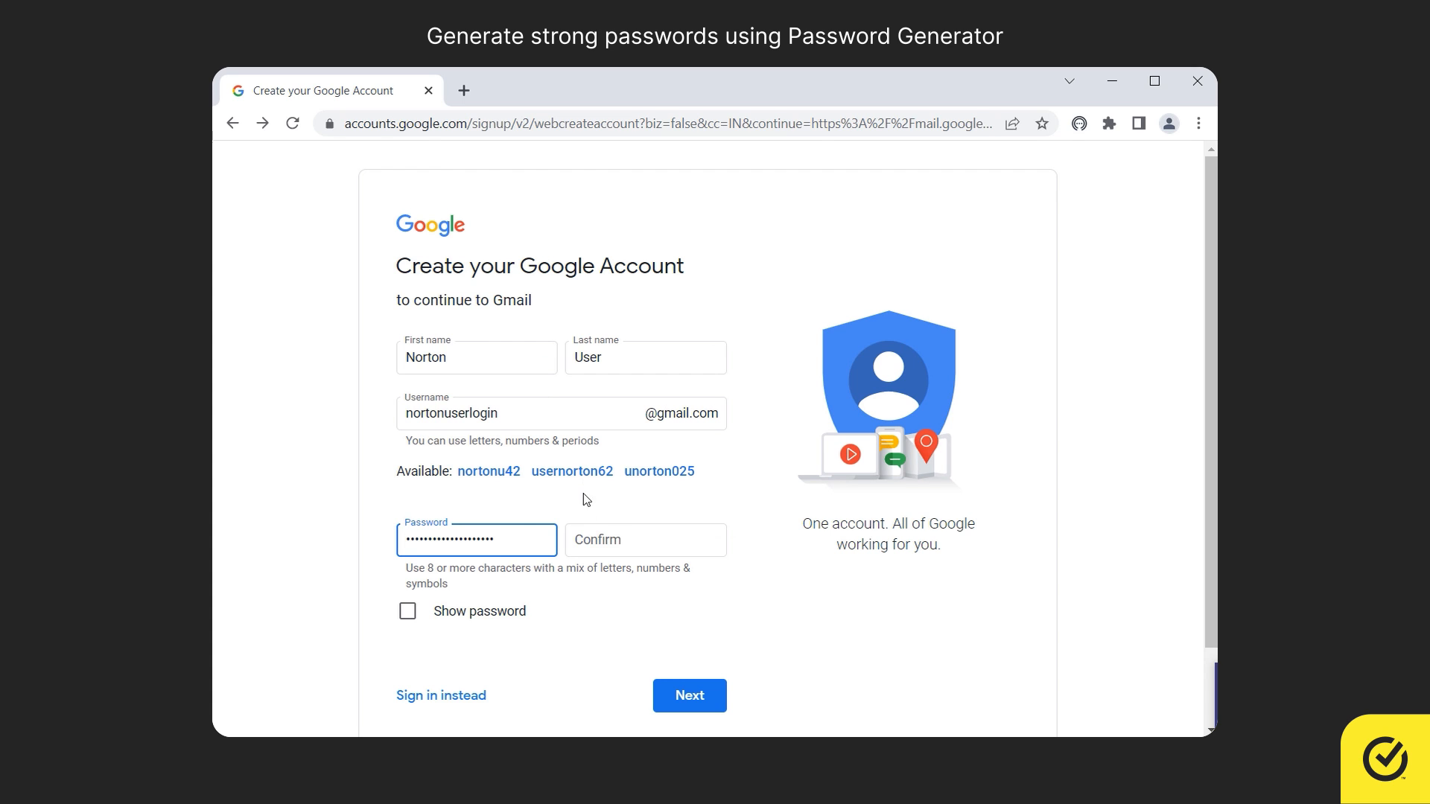
{"action": "right_click", "coordinate": [645, 539]}
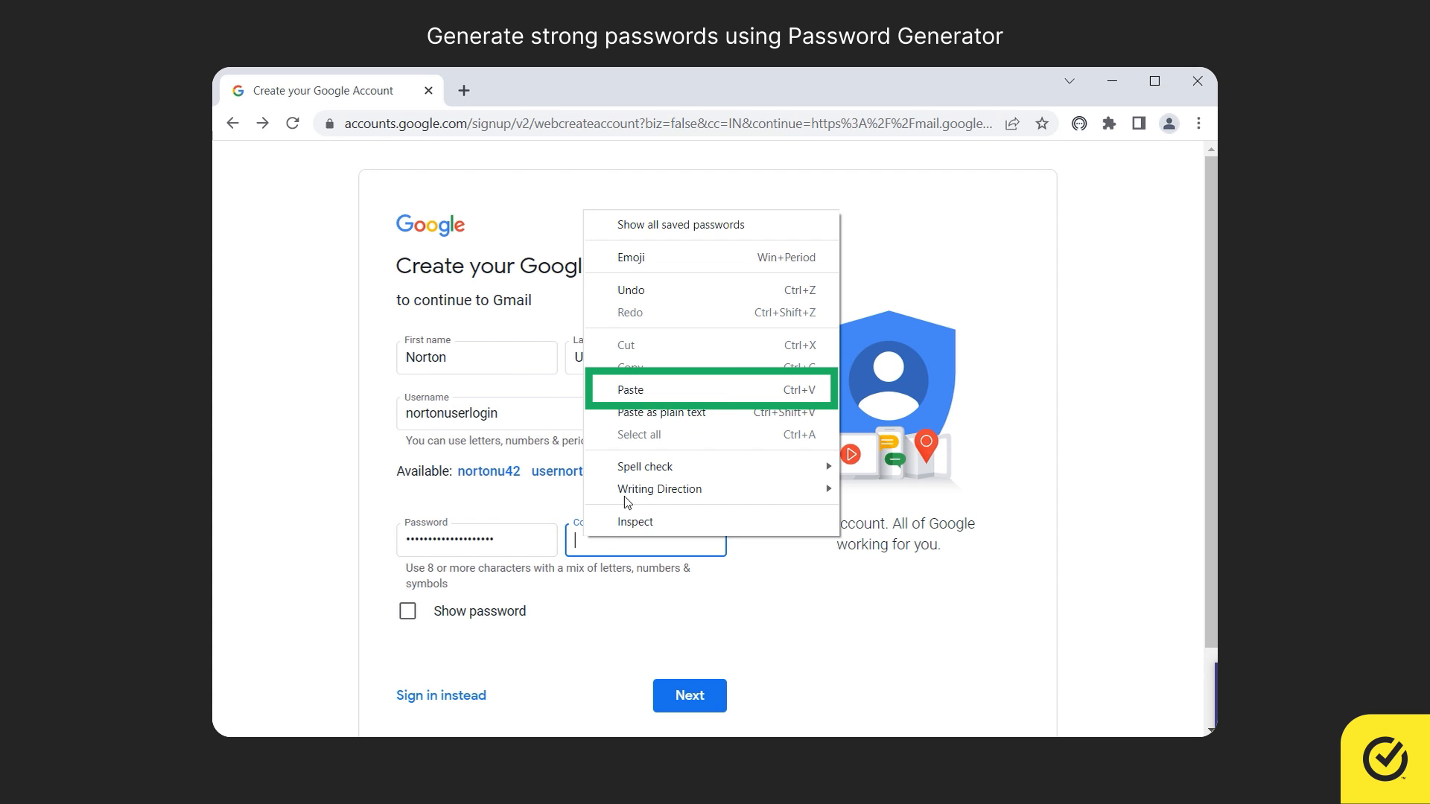
{"action": "left_click", "coordinate": [631, 389]}
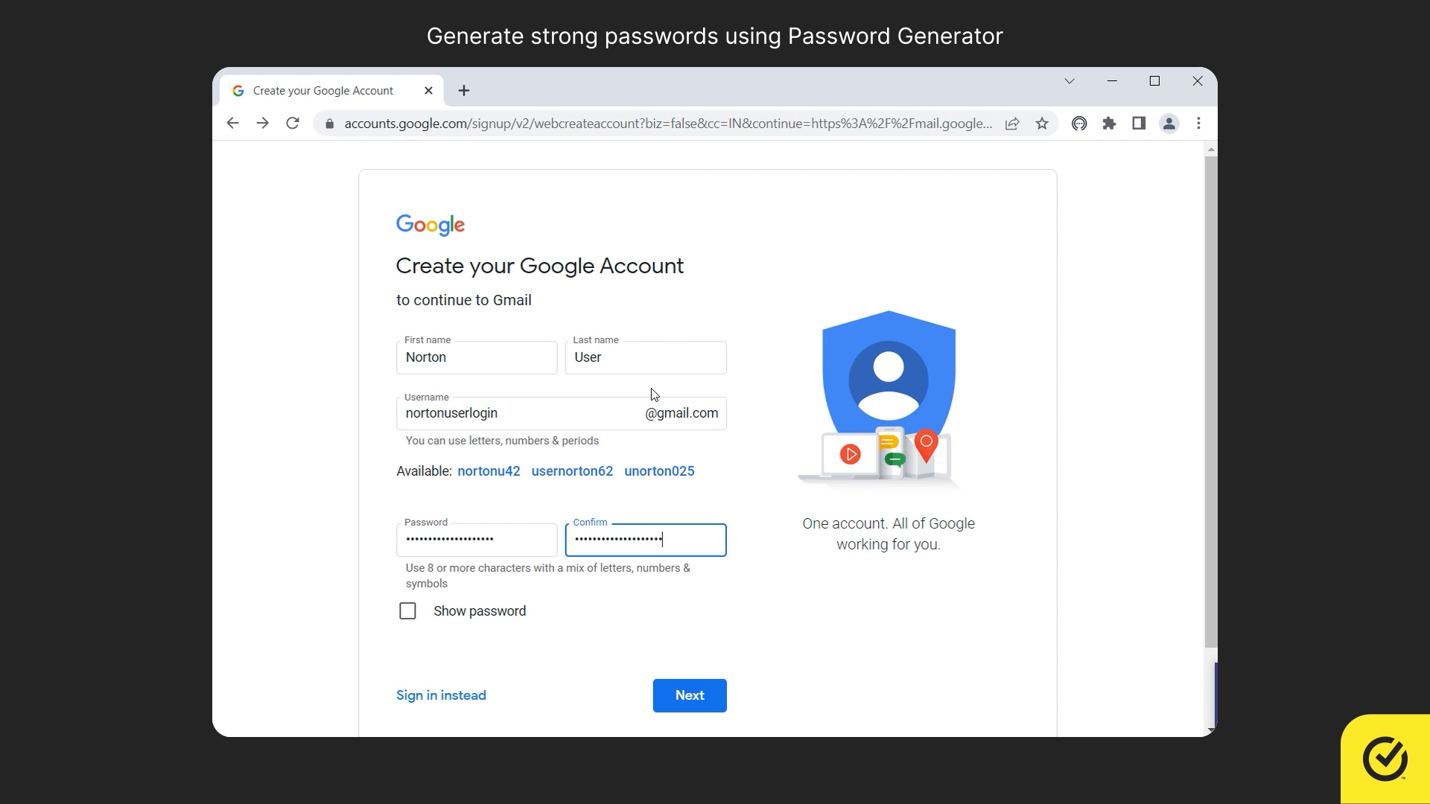
Step: Finish creating the Google account and sign in with it to reach Gmail settings
{"action": "left_click", "coordinate": [690, 695]}
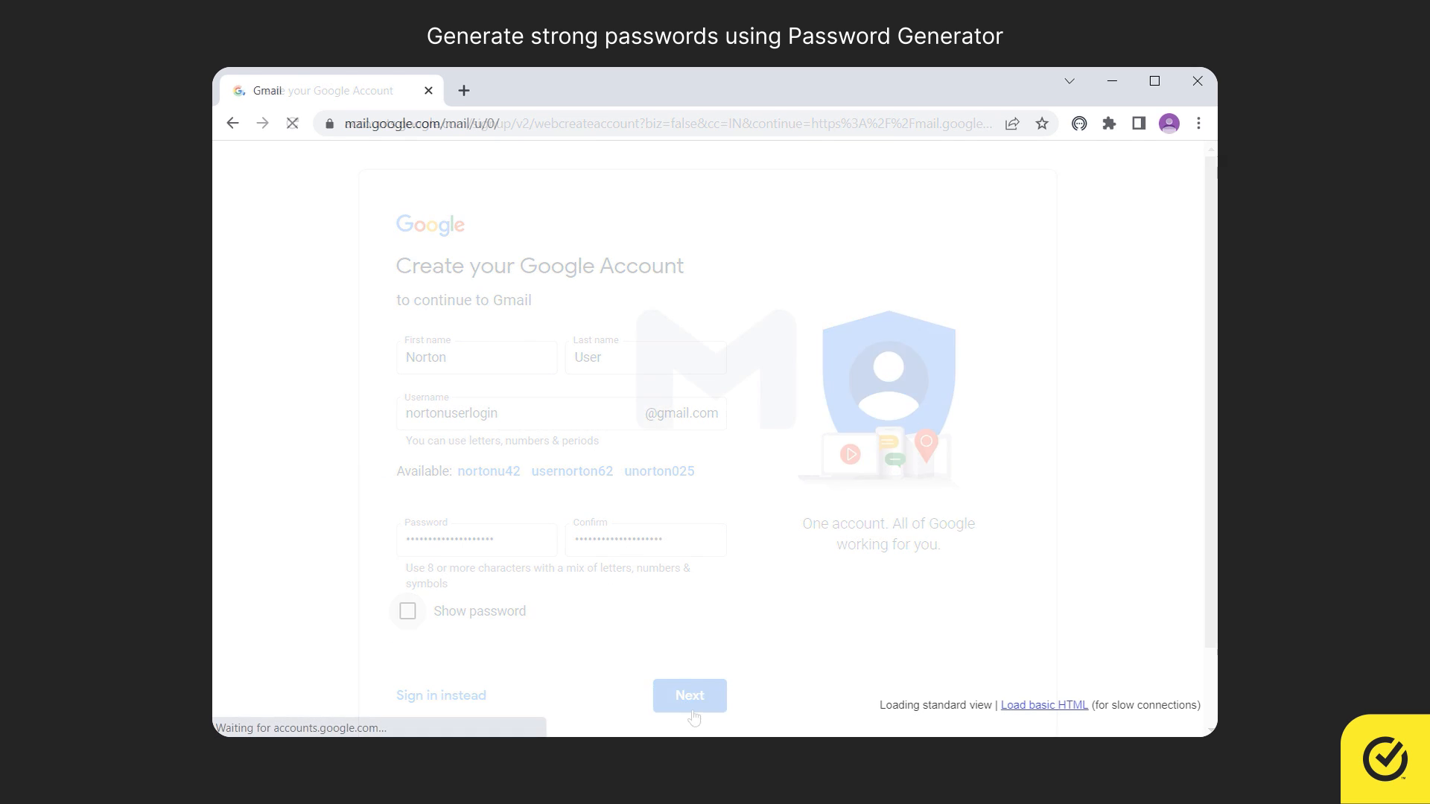
{"action": "left_click", "coordinate": [689, 695]}
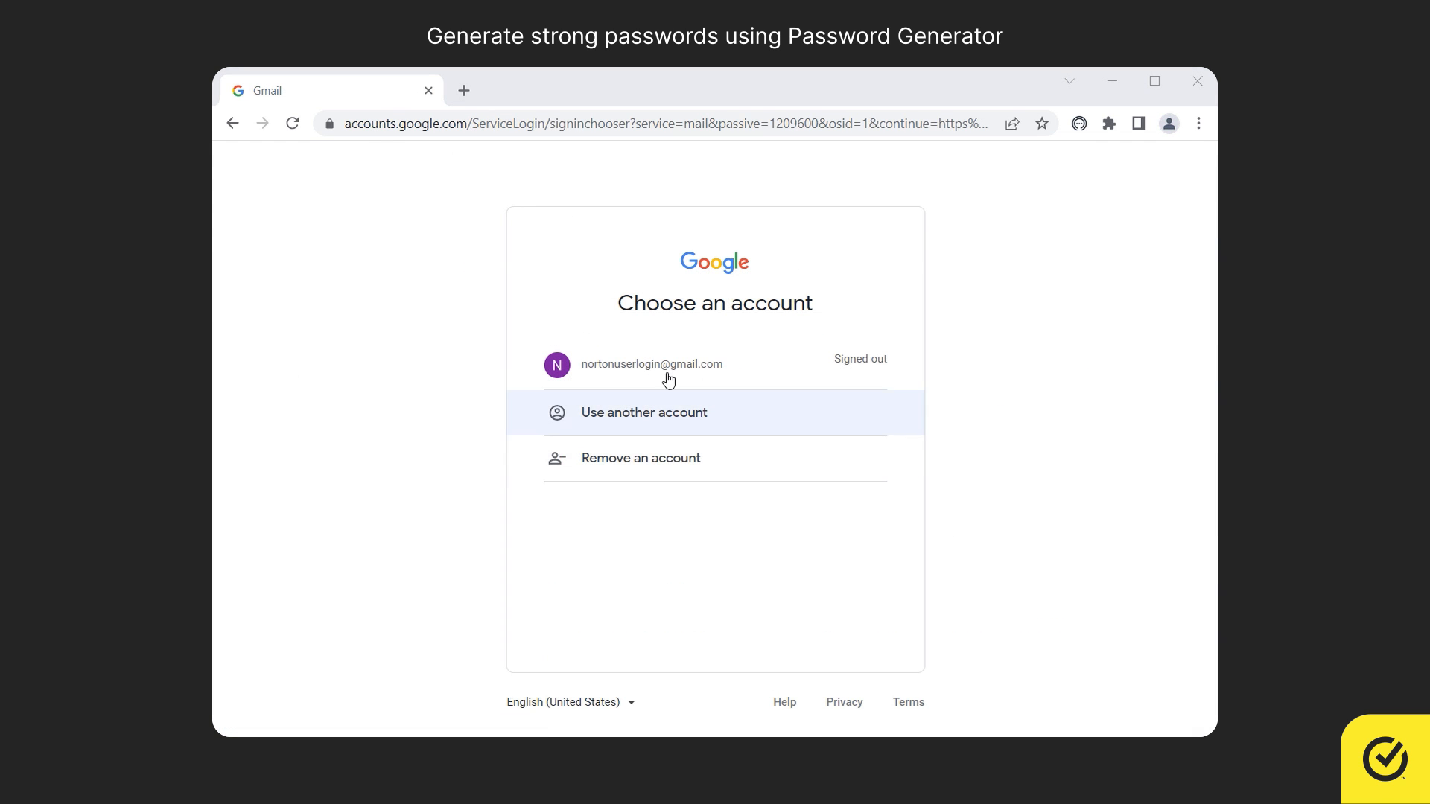
{"action": "left_click", "coordinate": [651, 363]}
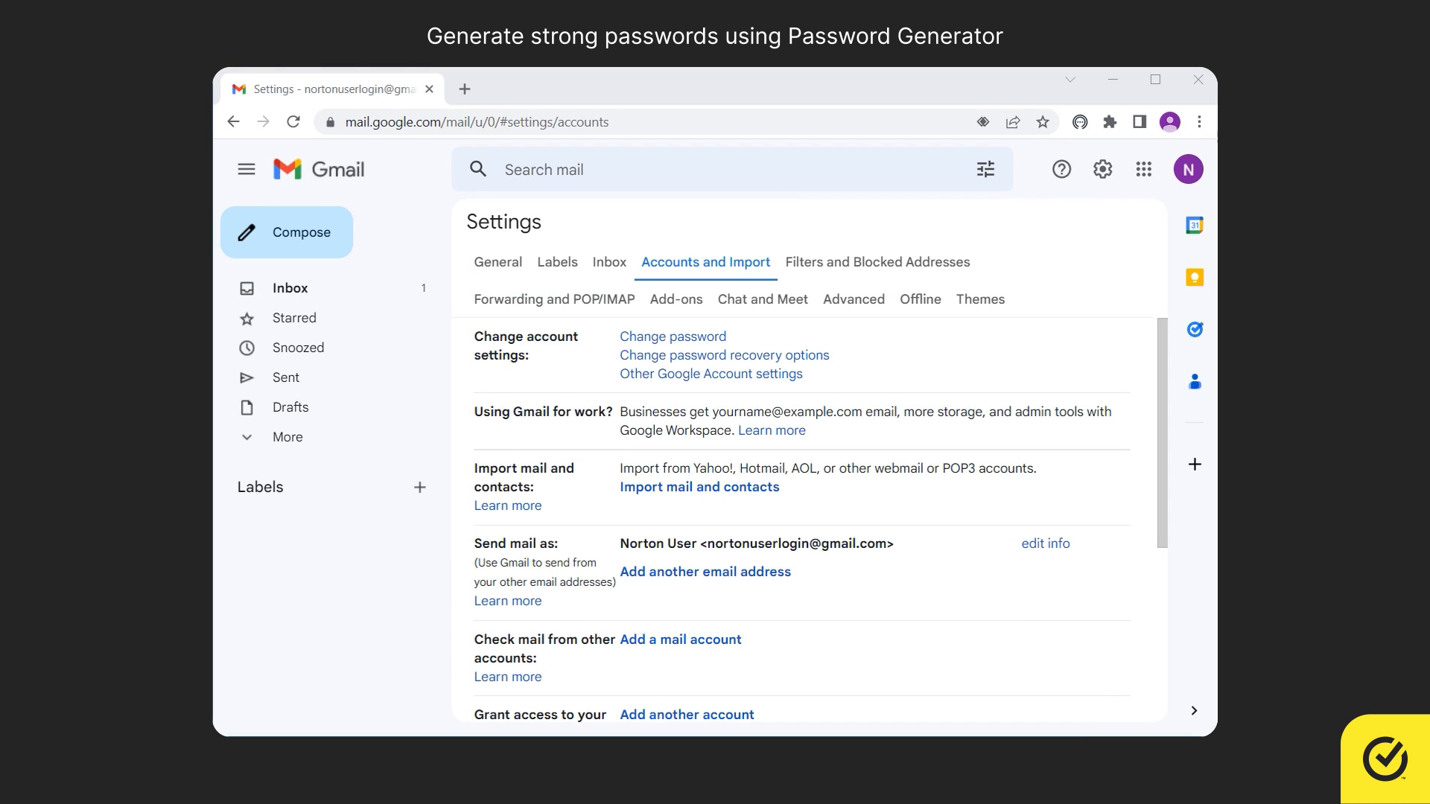
Step: Start changing the Google password and fill both fields with a Norton-generated secure password
{"action": "left_click", "coordinate": [672, 337]}
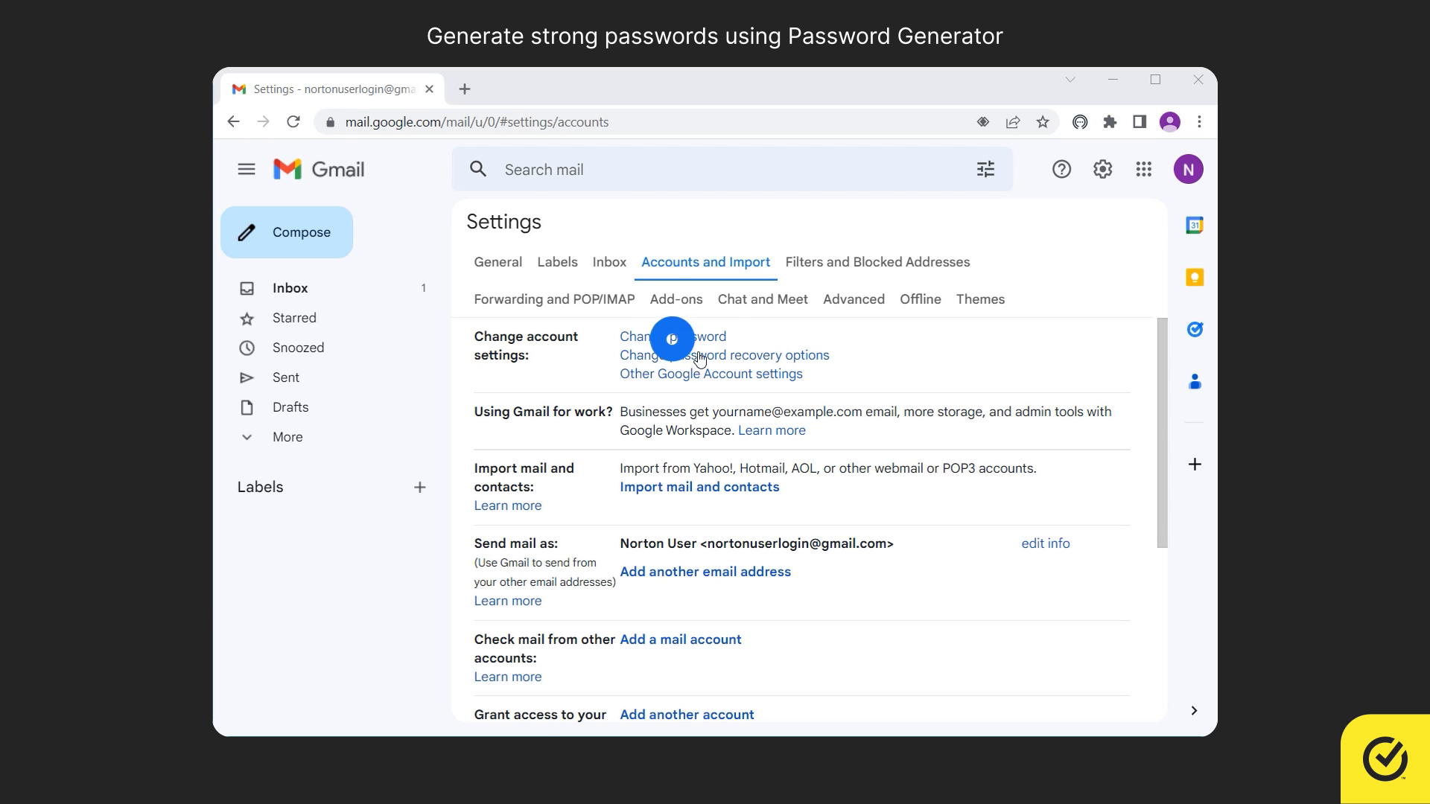
{"action": "left_click", "coordinate": [672, 338]}
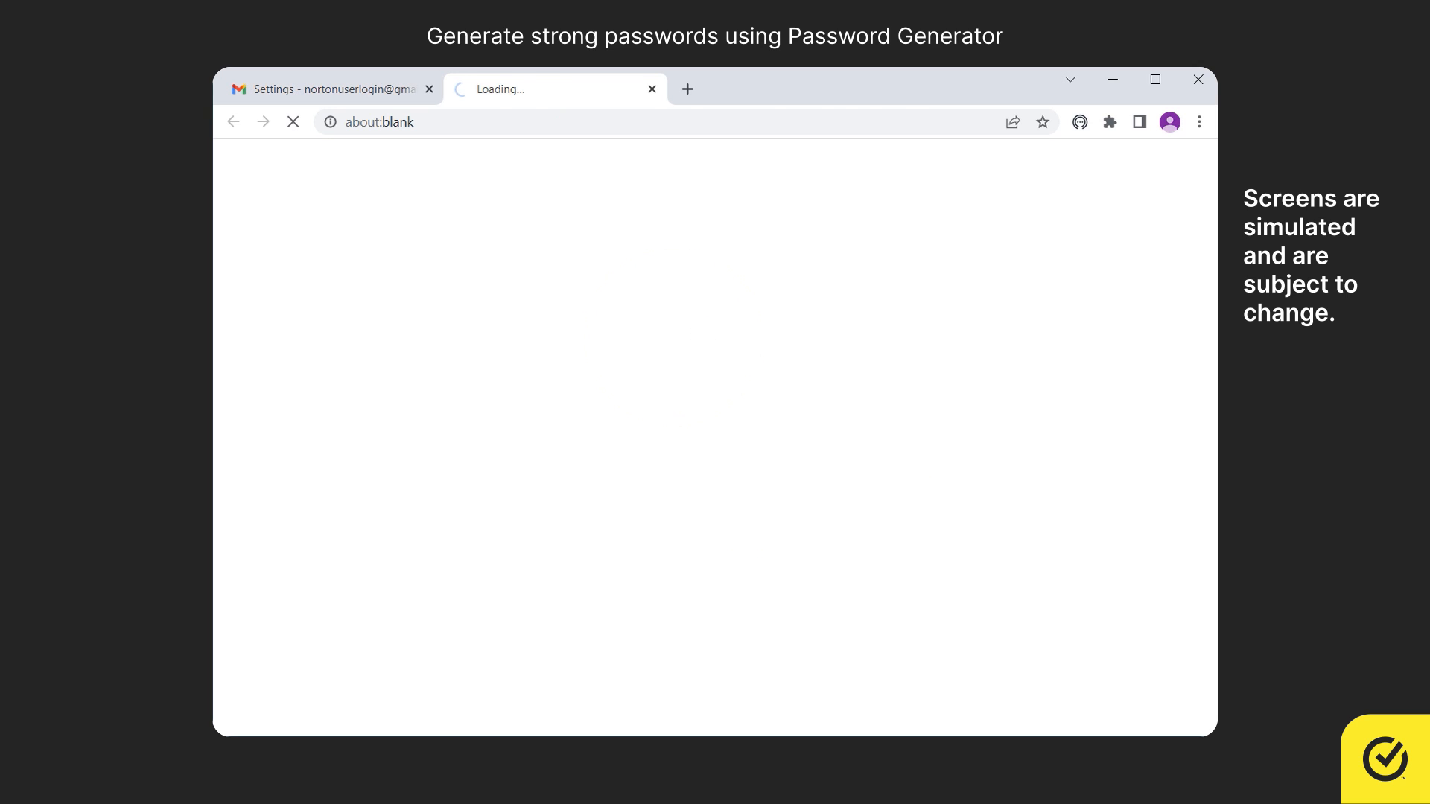
{"action": "left_click", "coordinate": [566, 419]}
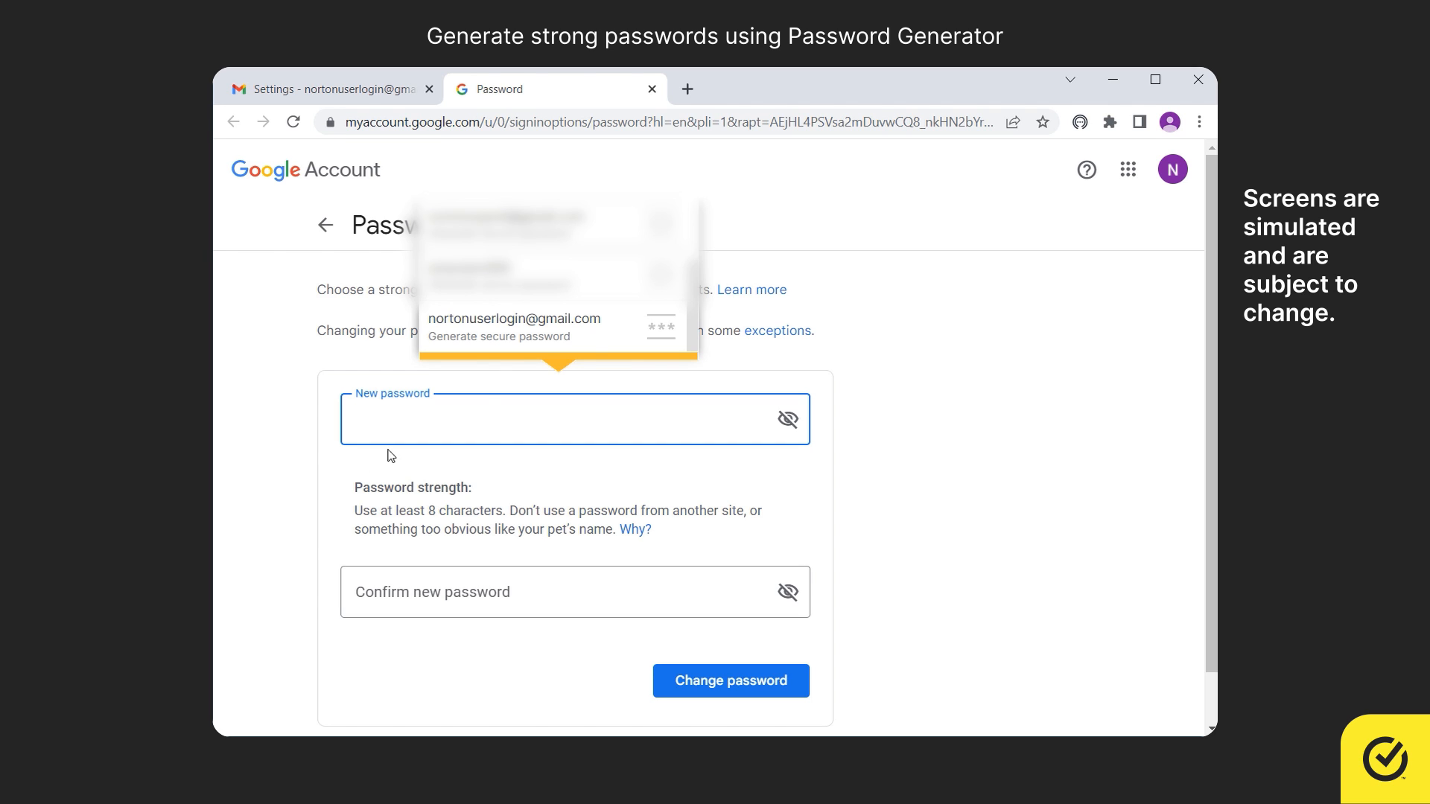
{"action": "left_click", "coordinate": [513, 328]}
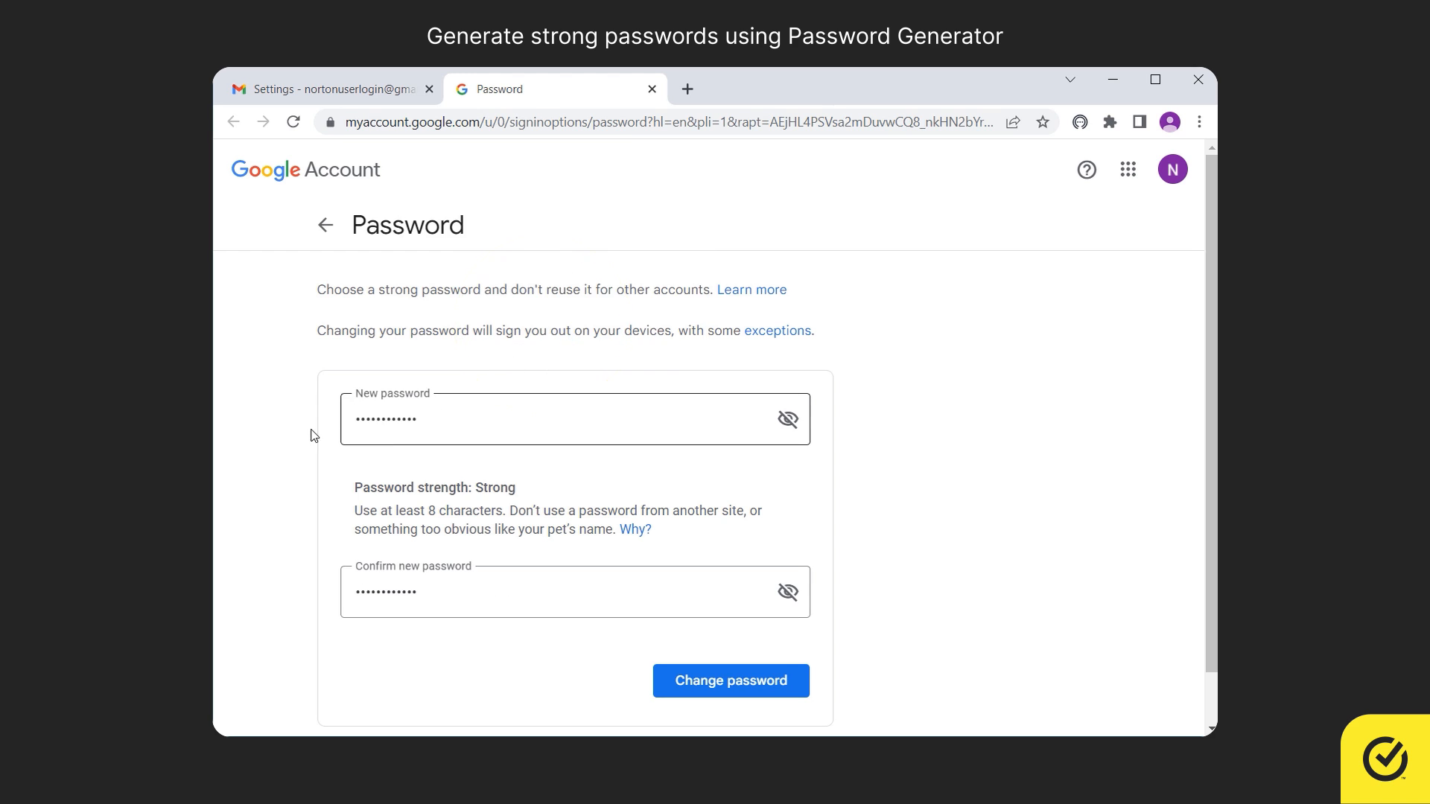
Step: Confirm the password change and replace the saved Norton vault login with the new password
{"action": "left_click", "coordinate": [730, 681]}
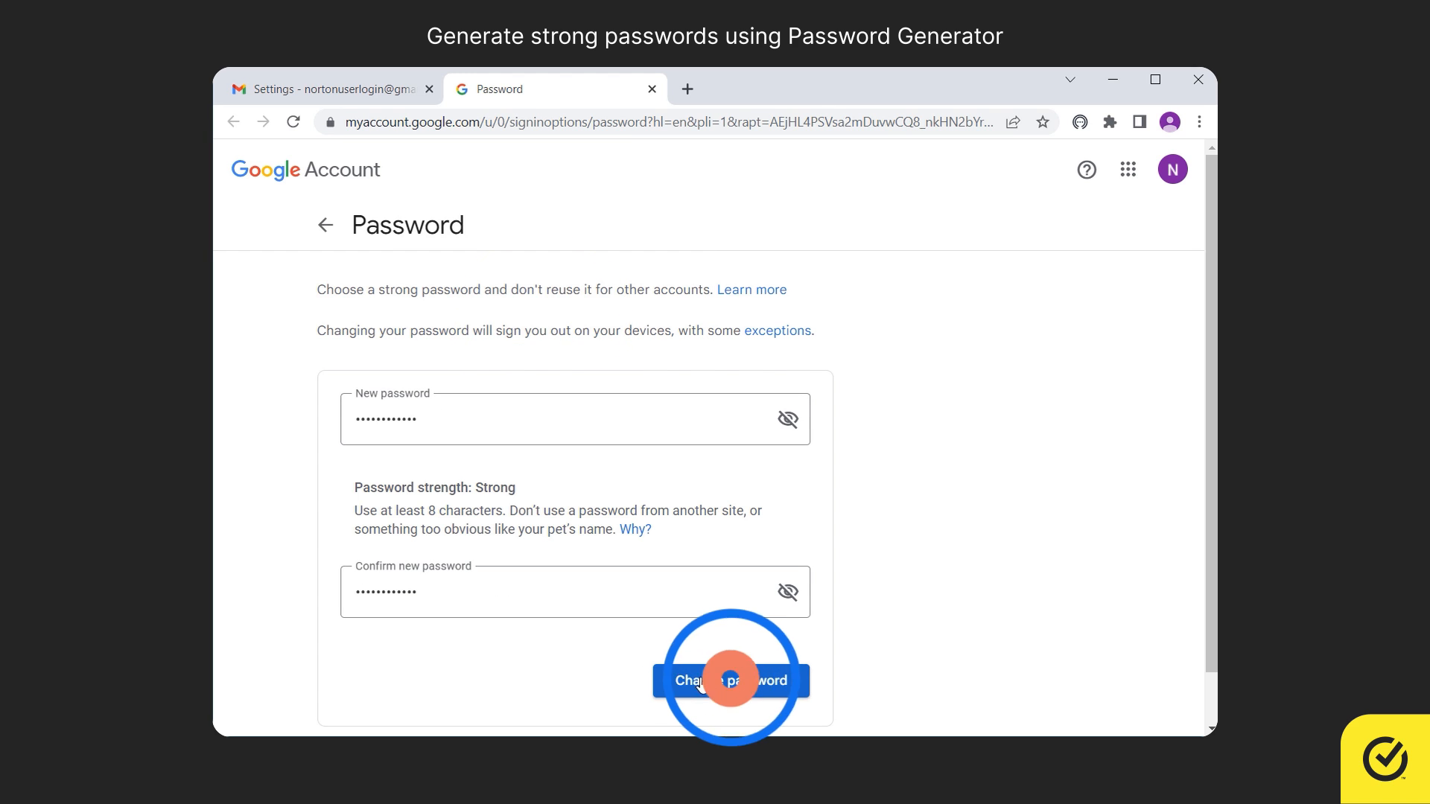
{"action": "left_click", "coordinate": [729, 680]}
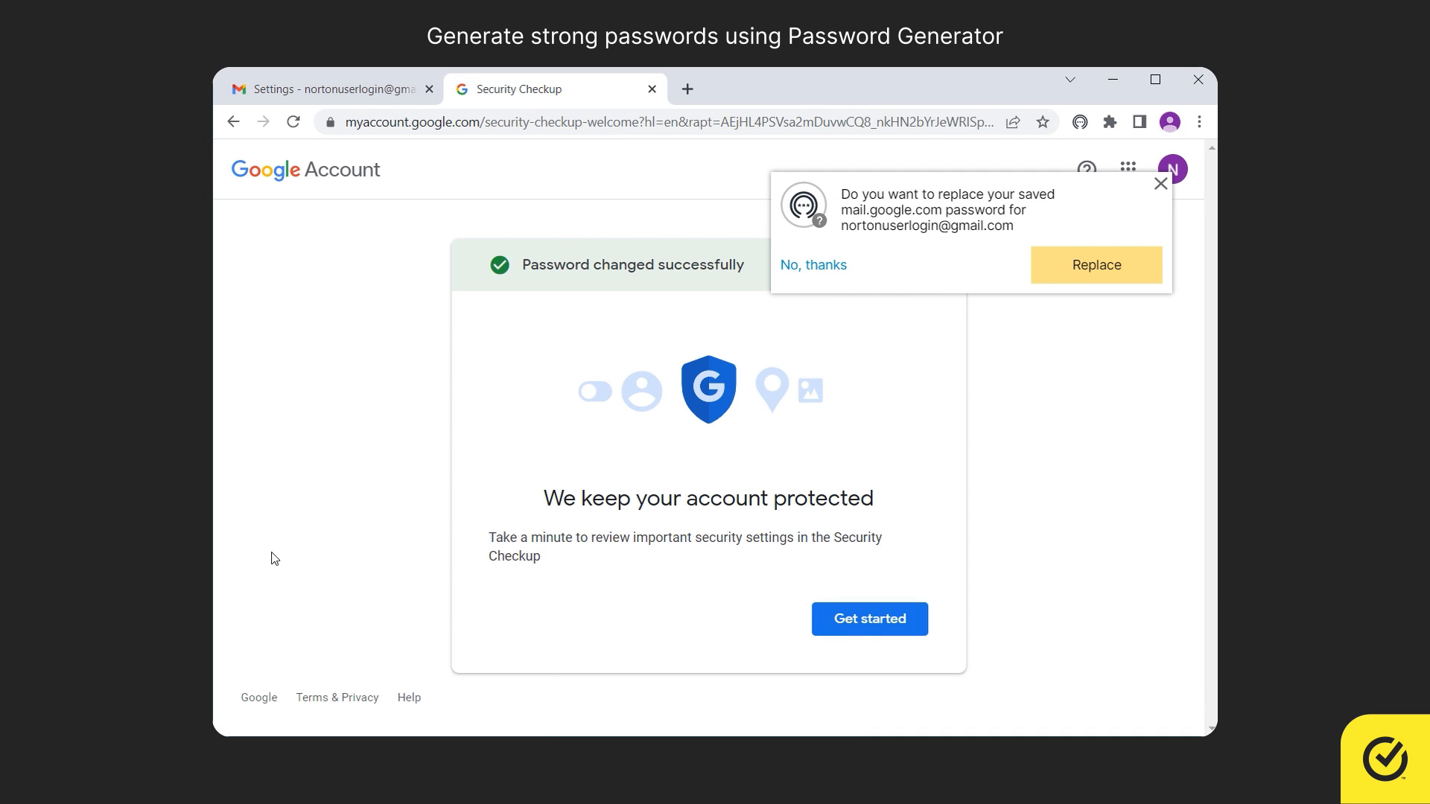
{"action": "left_click", "coordinate": [1095, 265]}
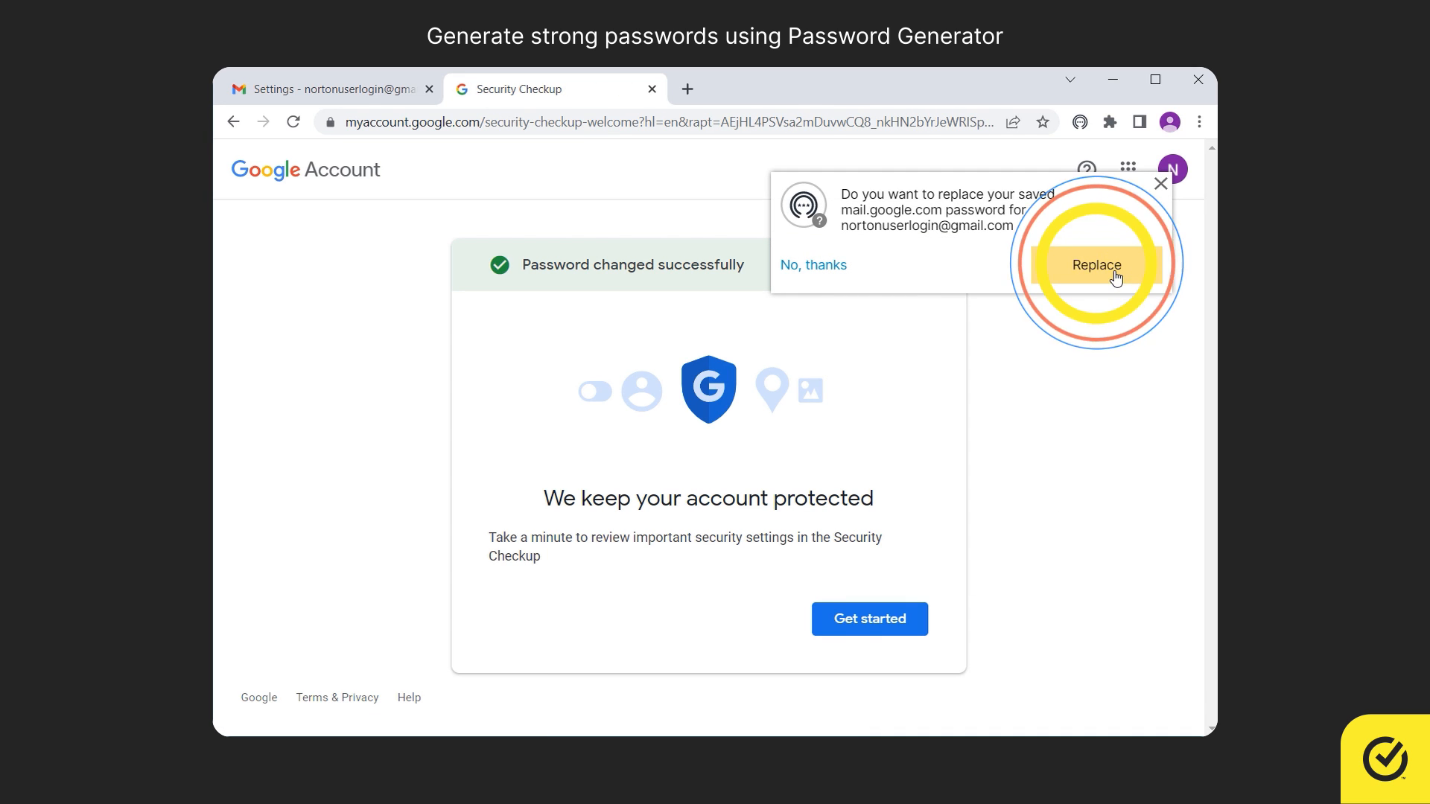
{"action": "left_click", "coordinate": [1096, 265]}
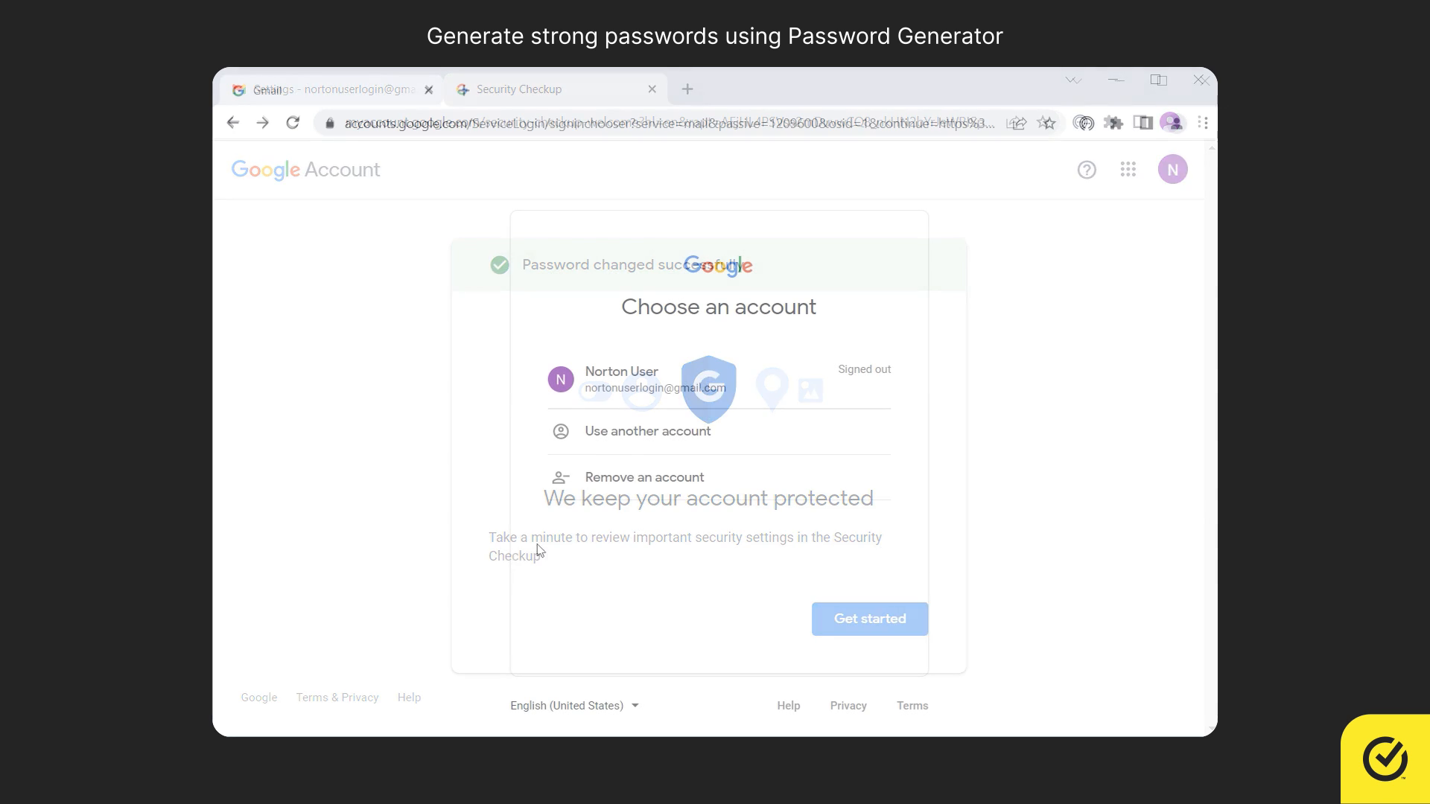
{"action": "left_click", "coordinate": [651, 89]}
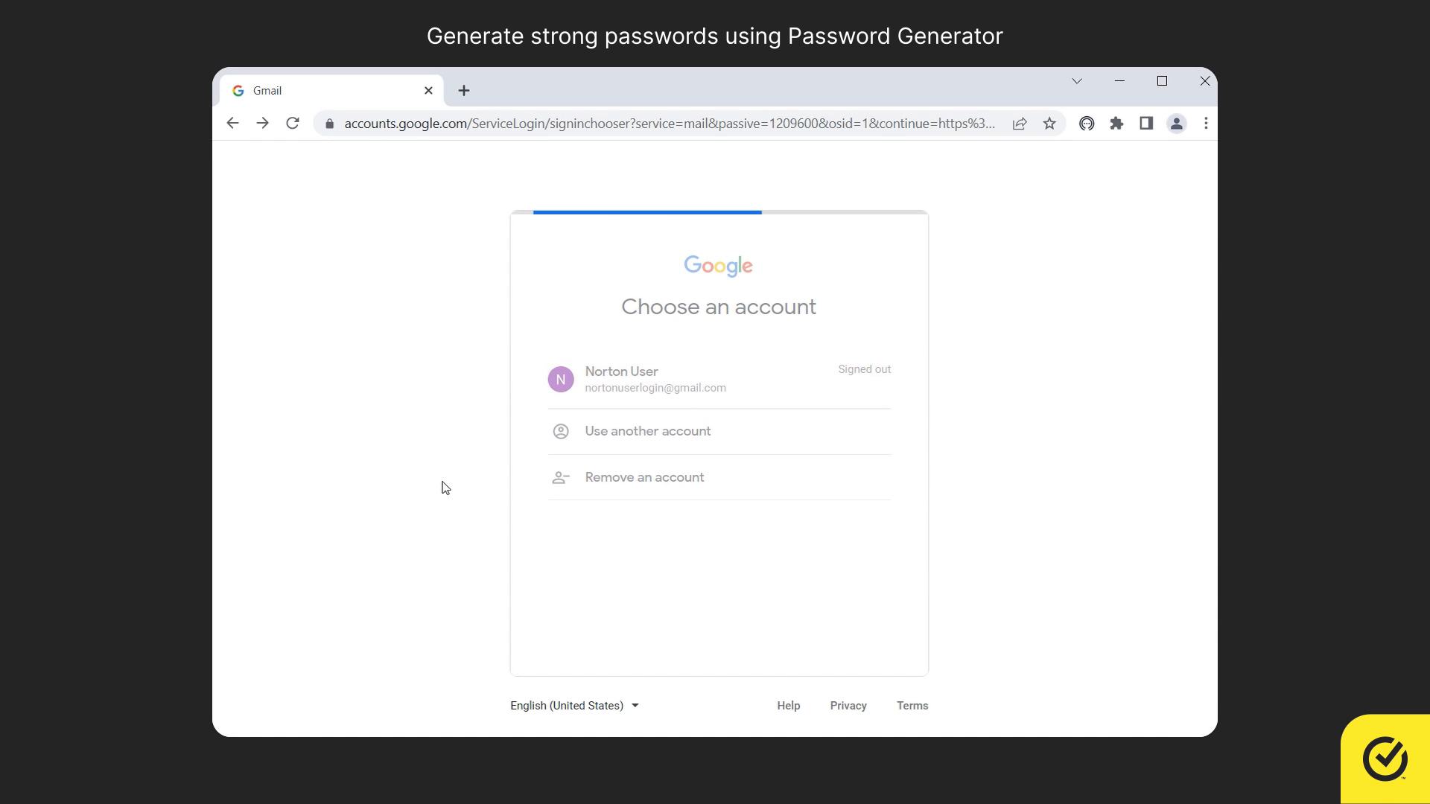